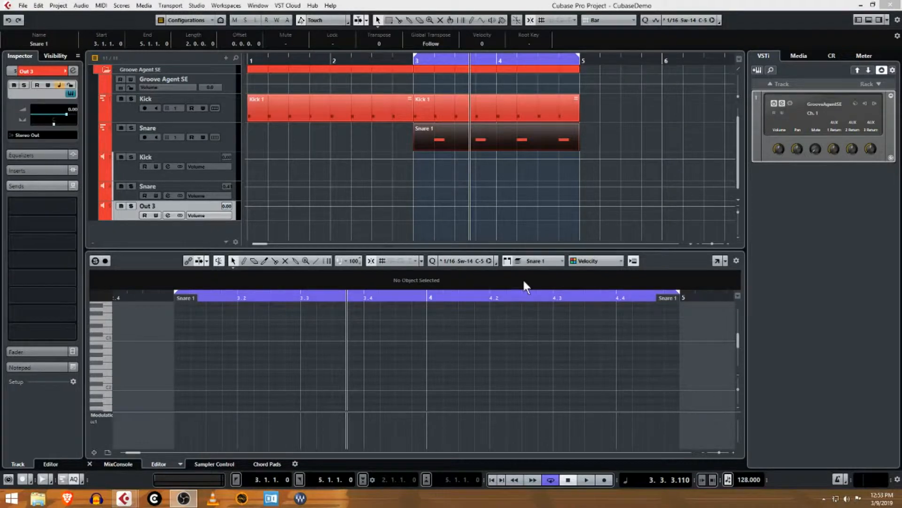
mouse_move(192, 183)
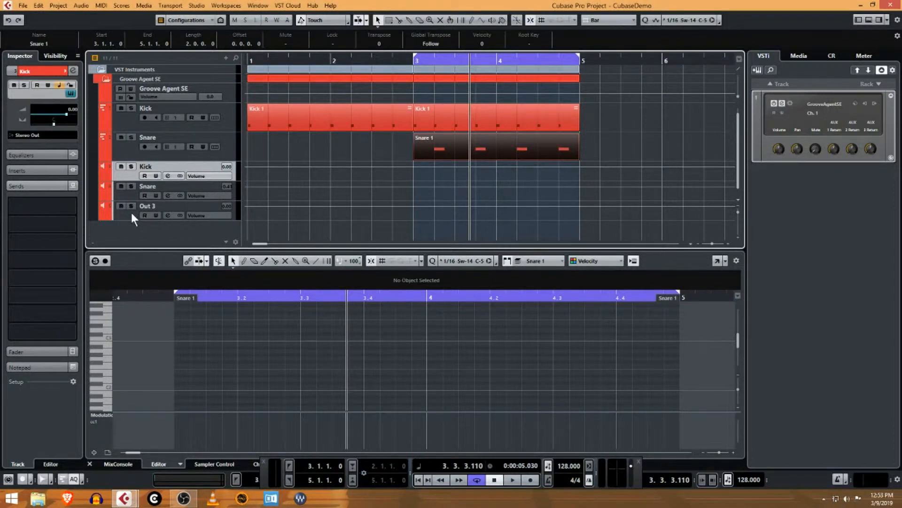
mouse_move(218, 164)
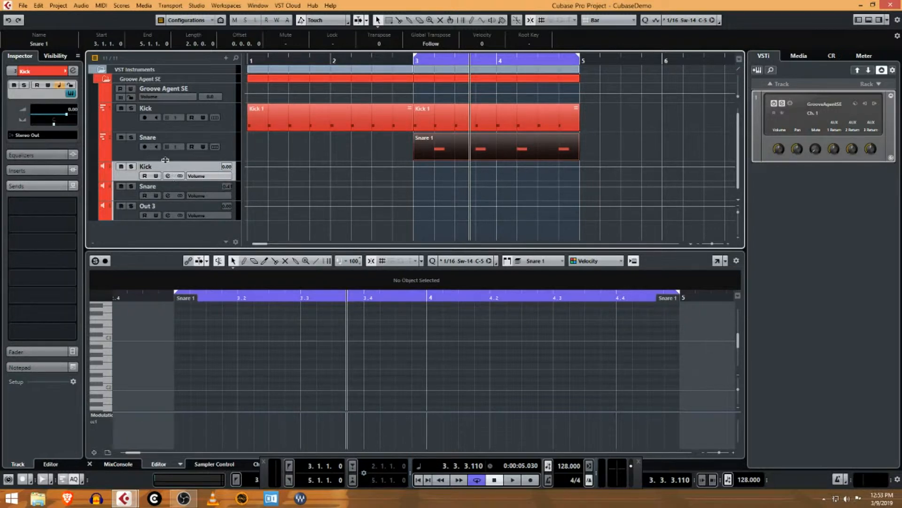
- Duplicate the Snare track and rename the copy 'Hat'
right_click(147, 137)
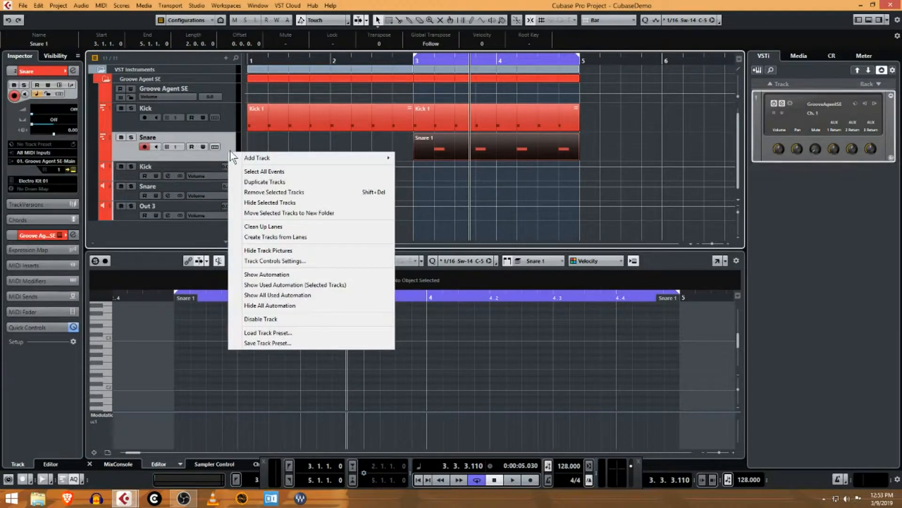
mouse_move(290, 184)
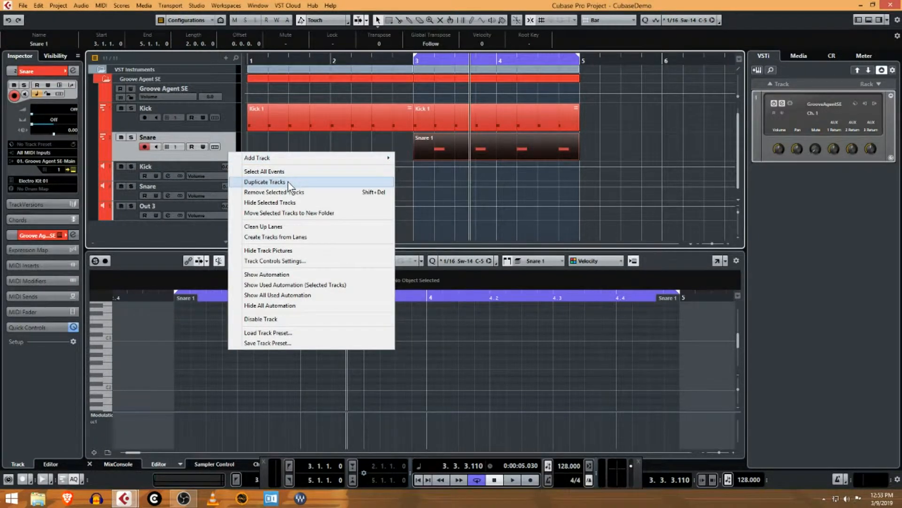
click(265, 182)
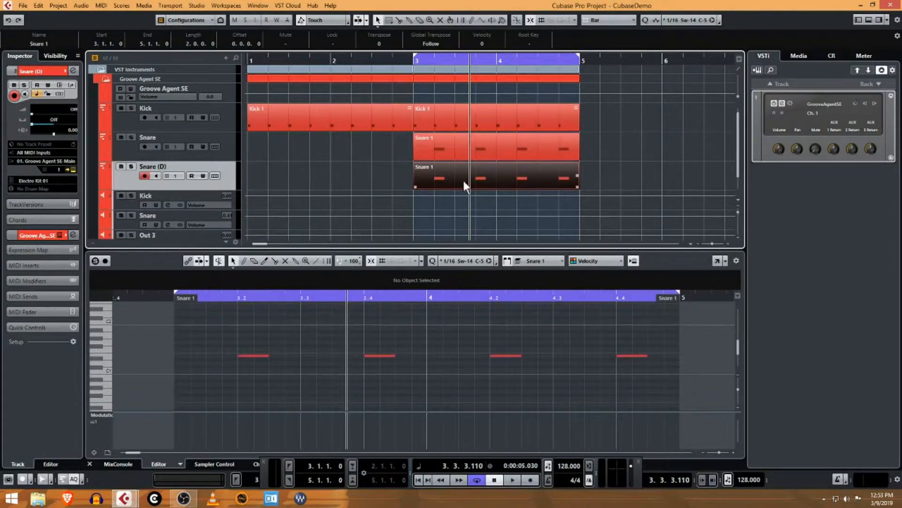
double_click(152, 167)
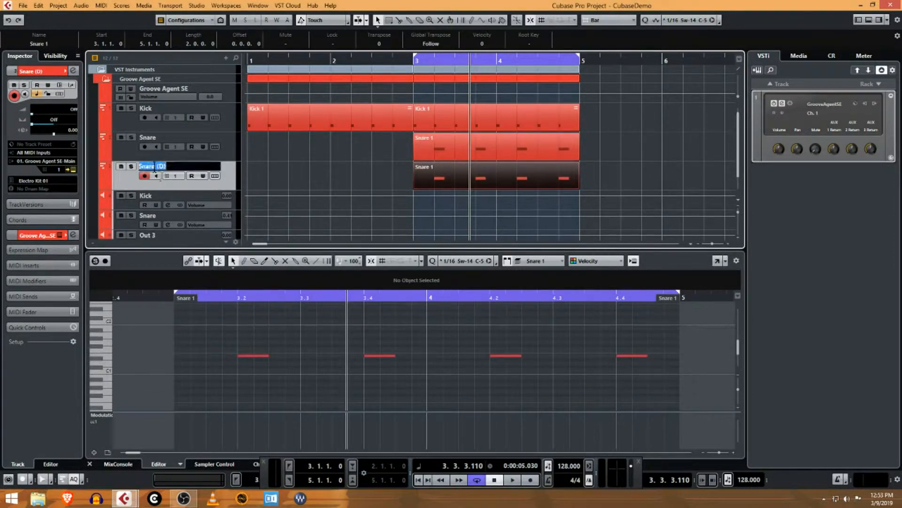
text(Hat)
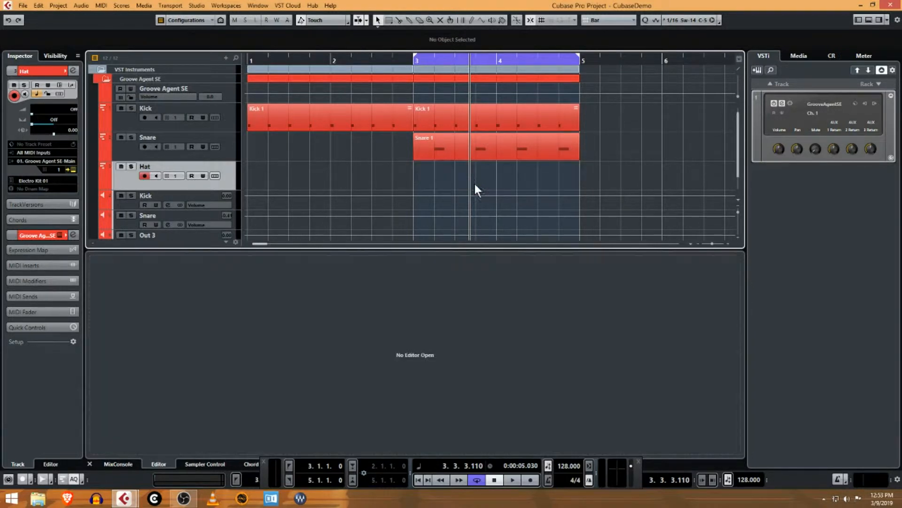
mouse_move(452, 183)
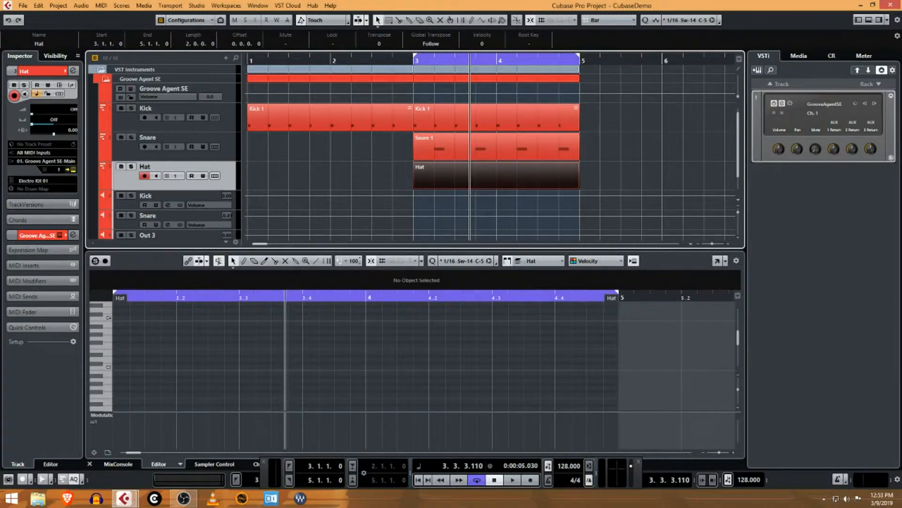
- Open Groove Agent SE, audition Hi Hat Open, then select the Hi Hat Closed pad
click(103, 94)
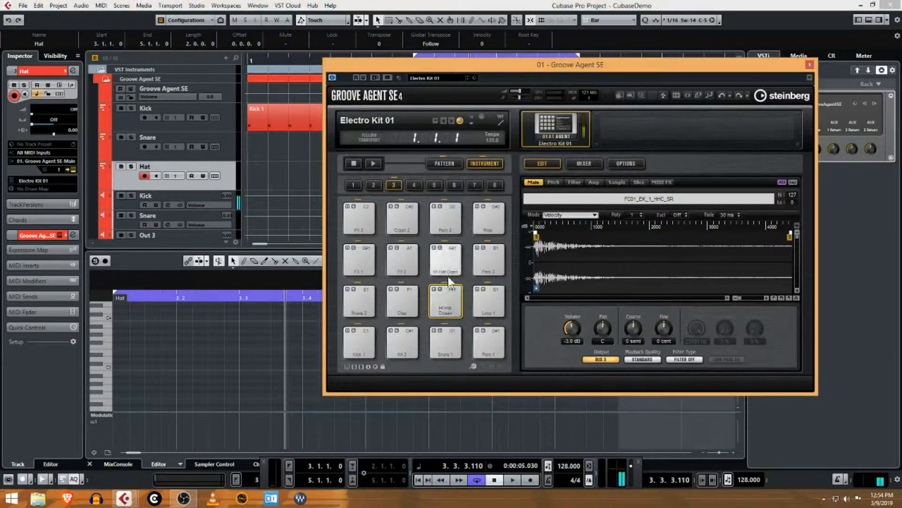
click(445, 259)
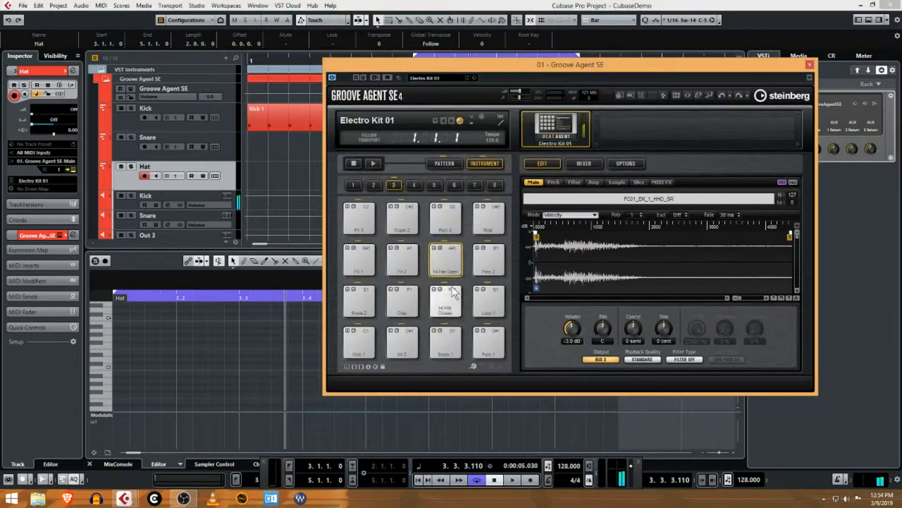
click(445, 301)
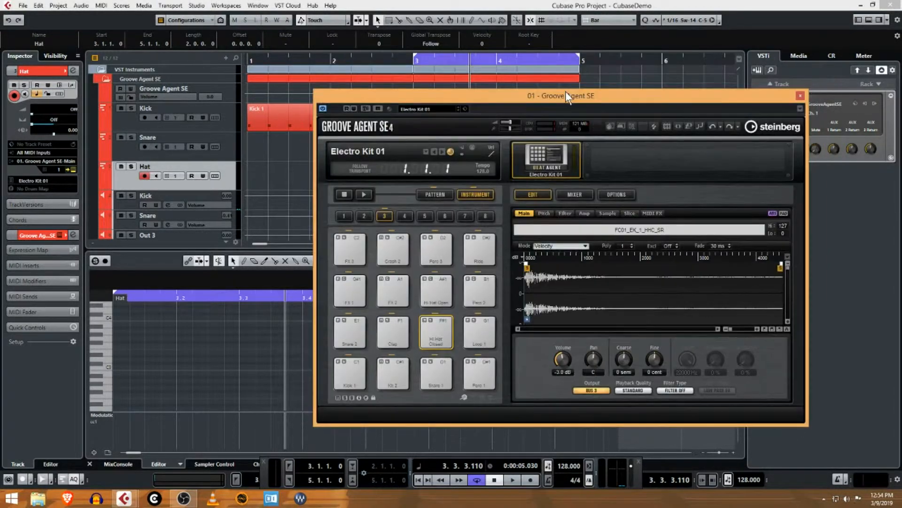
mouse_move(662, 50)
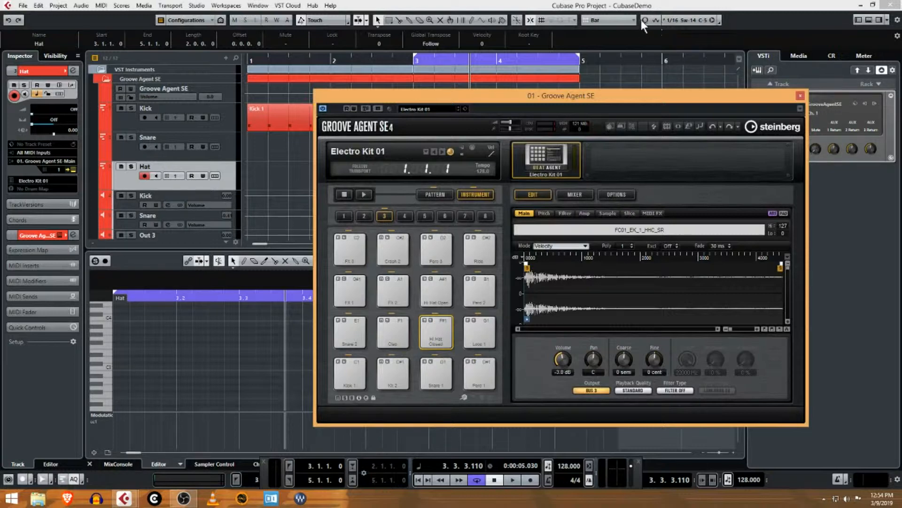
- Open the Quantize Panel to set a 1/16 grid with 14% swing
click(684, 20)
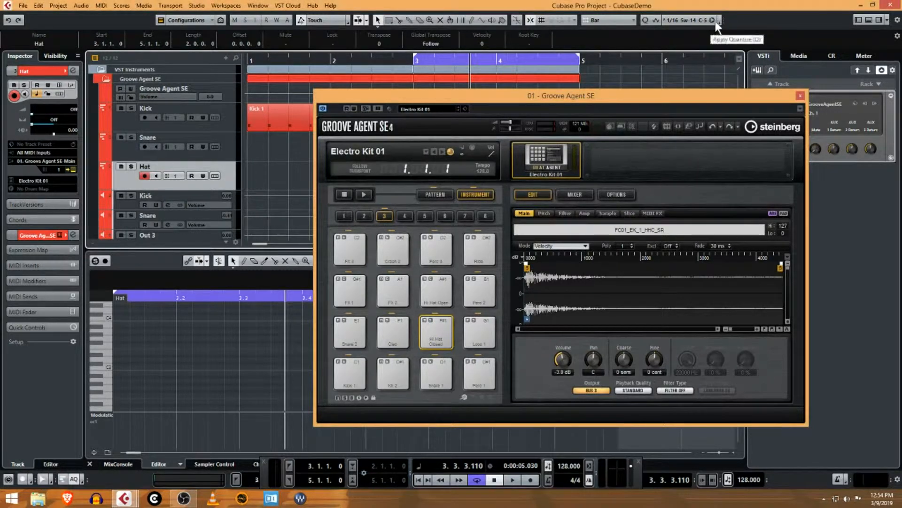
mouse_move(719, 25)
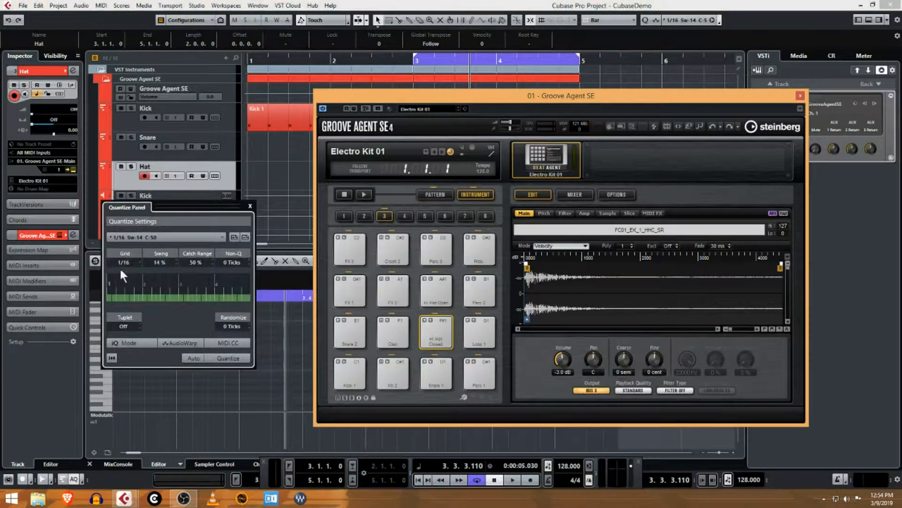
mouse_move(185, 321)
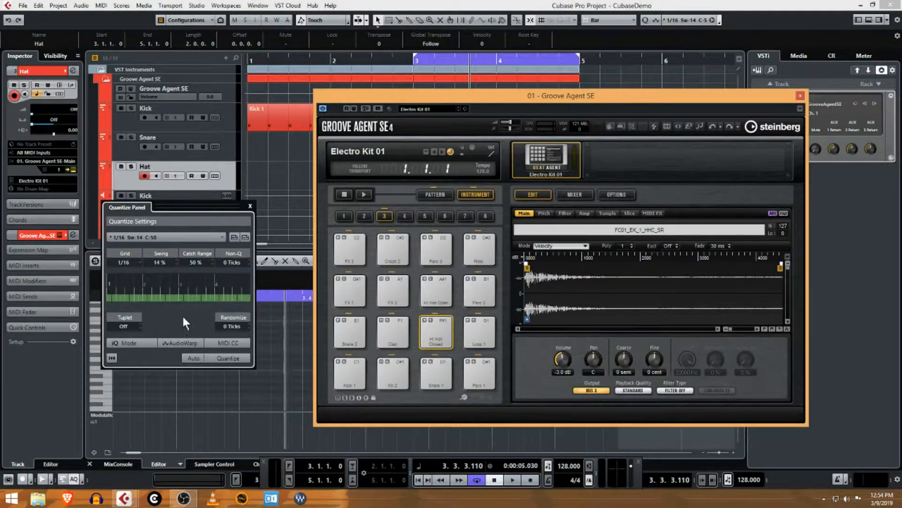
mouse_move(190, 311)
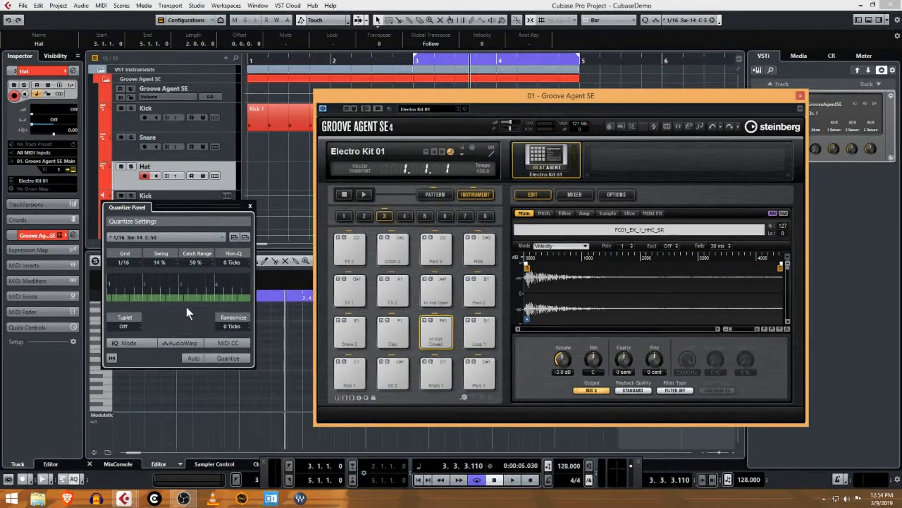
mouse_move(208, 303)
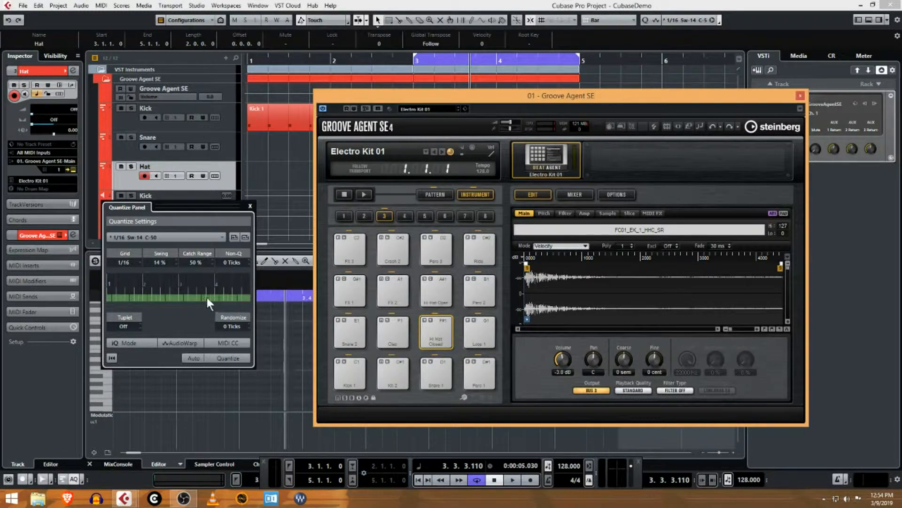
mouse_move(202, 309)
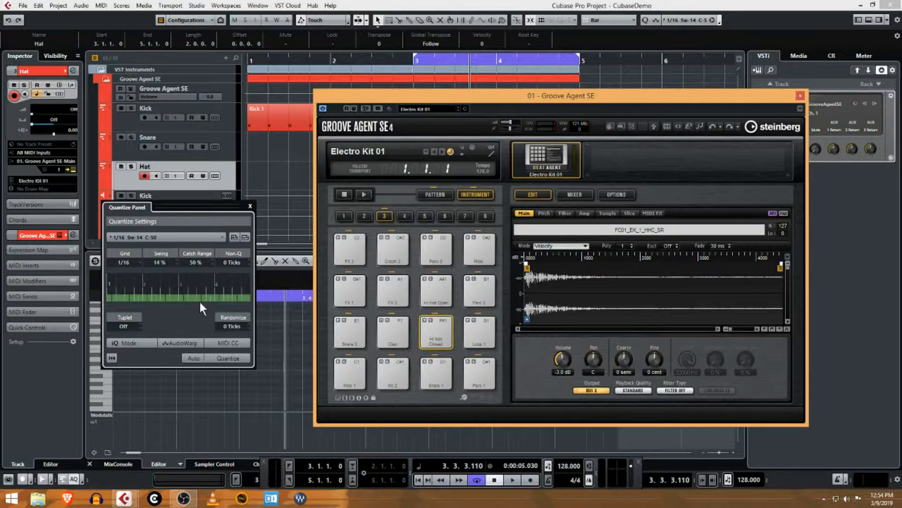
mouse_move(206, 295)
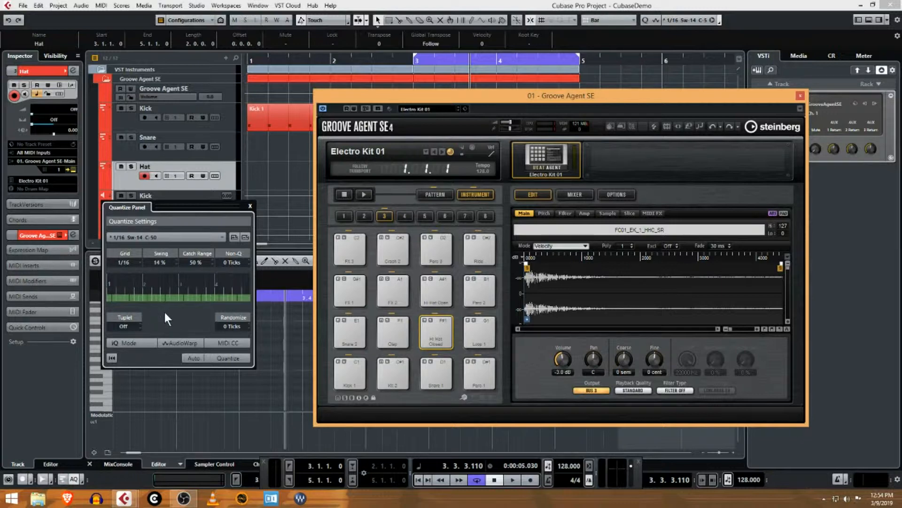
mouse_move(119, 298)
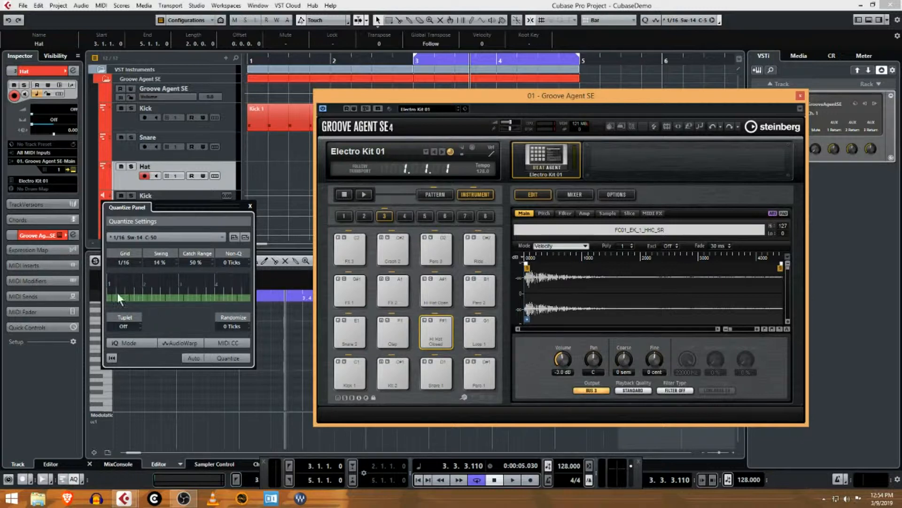
mouse_move(146, 289)
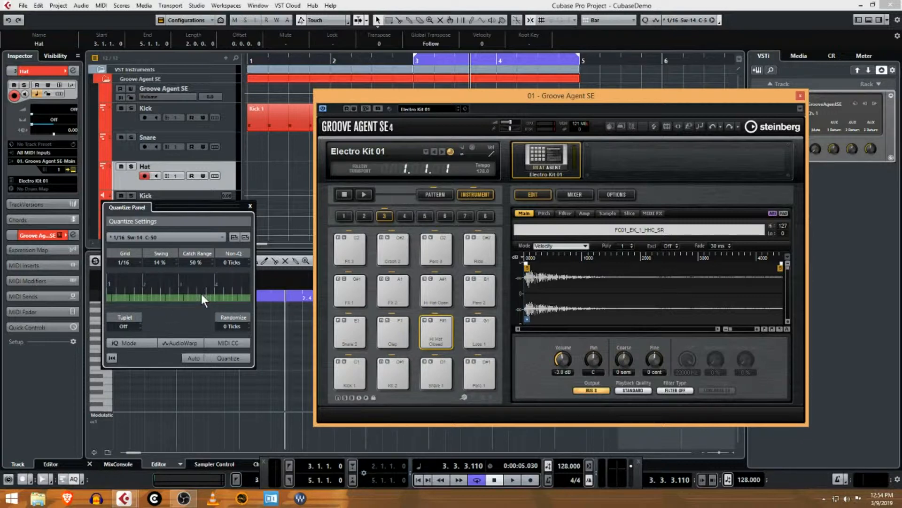
mouse_move(198, 311)
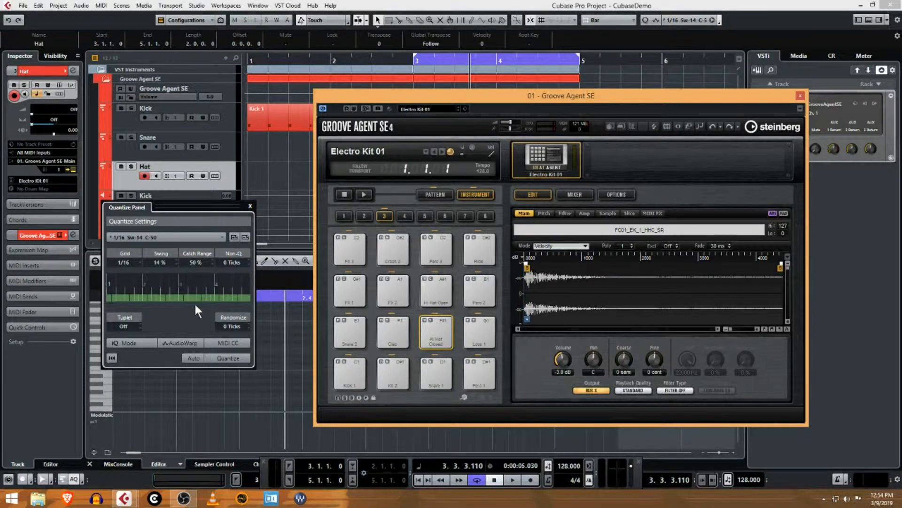
mouse_move(161, 325)
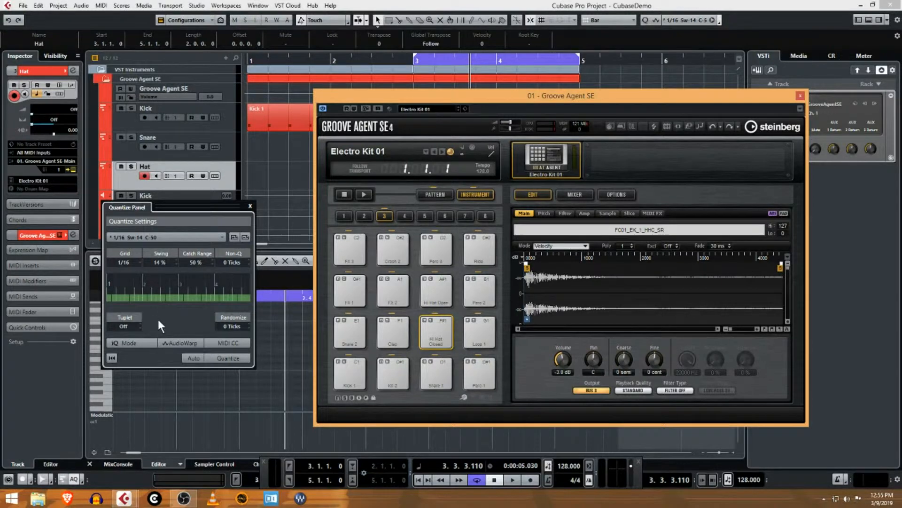
mouse_move(208, 230)
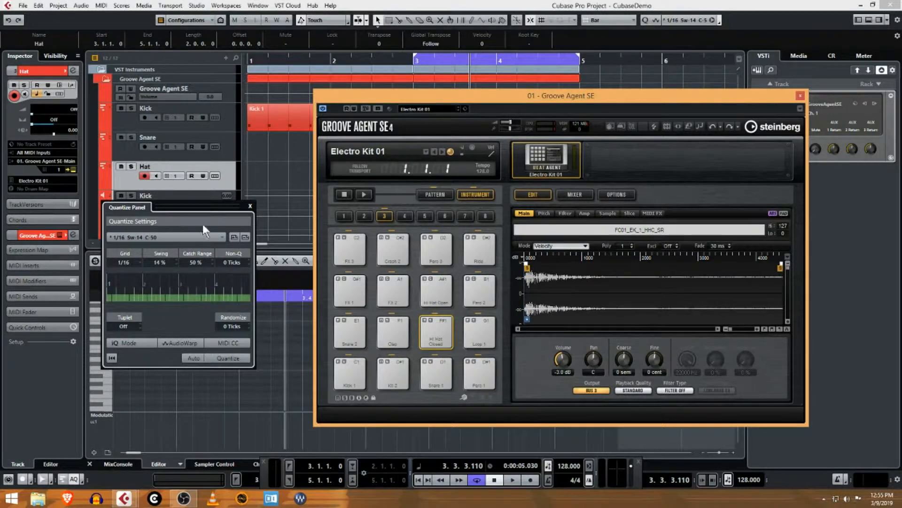
mouse_move(210, 217)
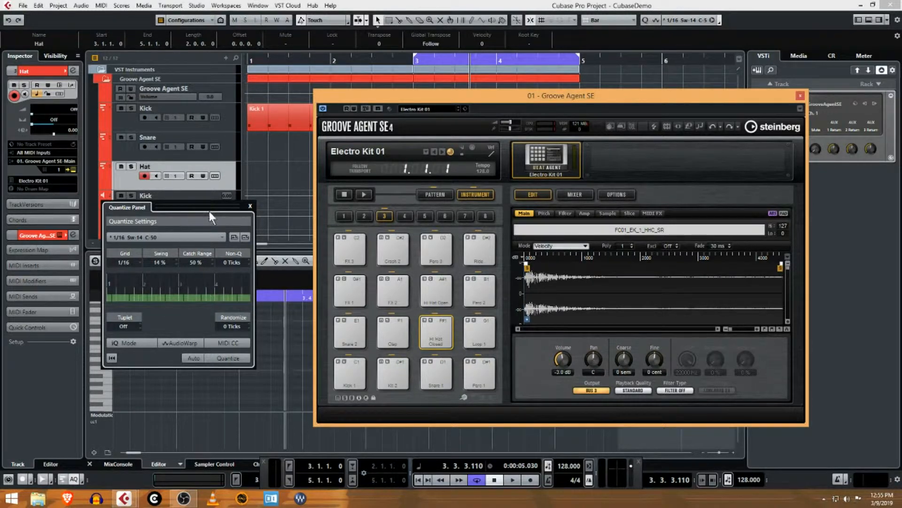
mouse_move(210, 218)
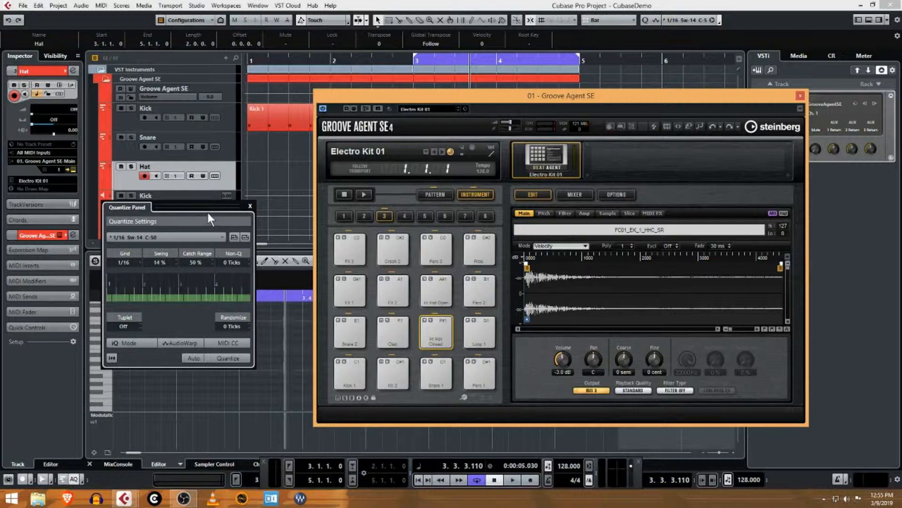
mouse_move(207, 223)
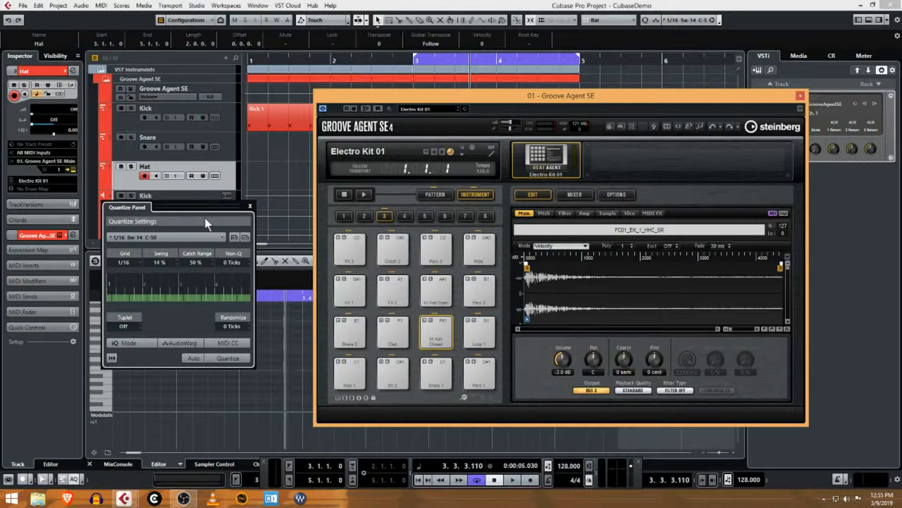
mouse_move(354, 402)
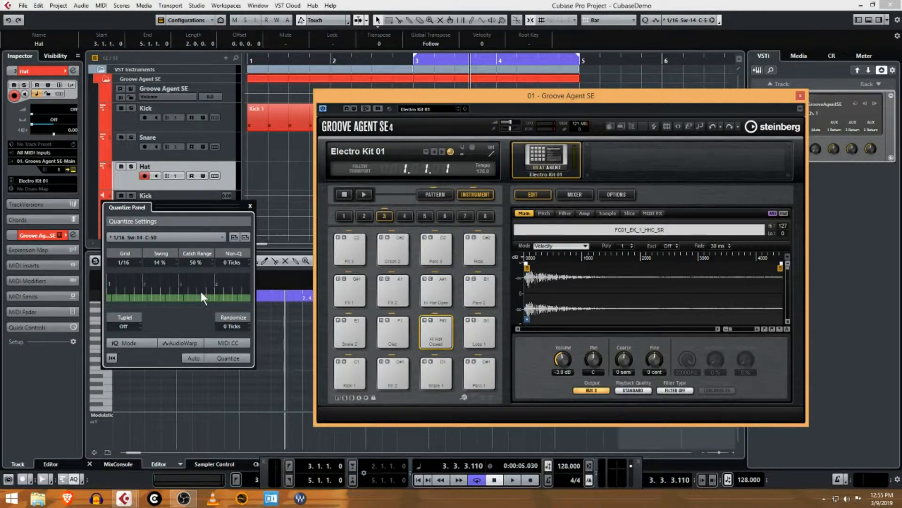
mouse_move(175, 260)
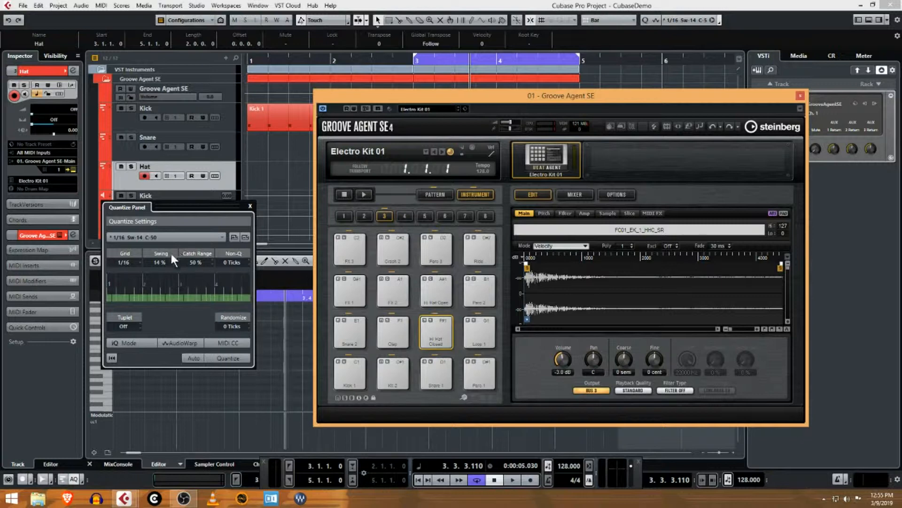
mouse_move(189, 321)
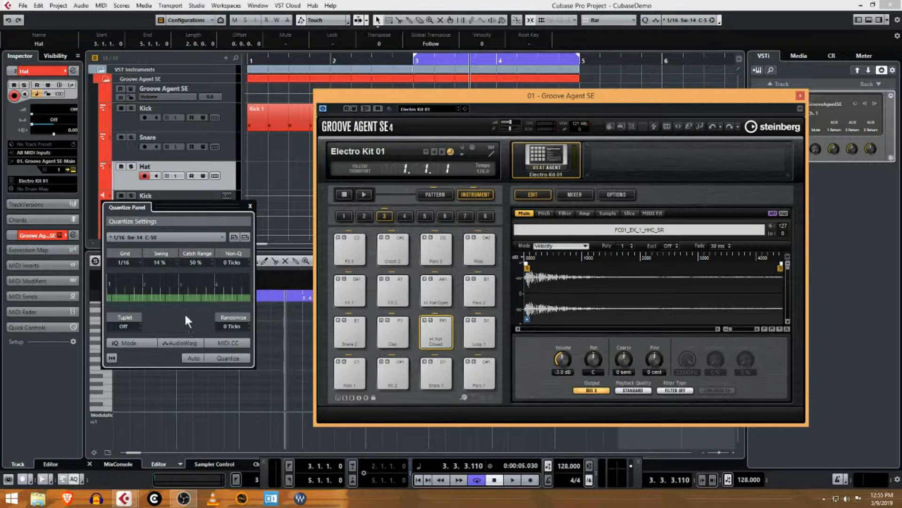
mouse_move(209, 286)
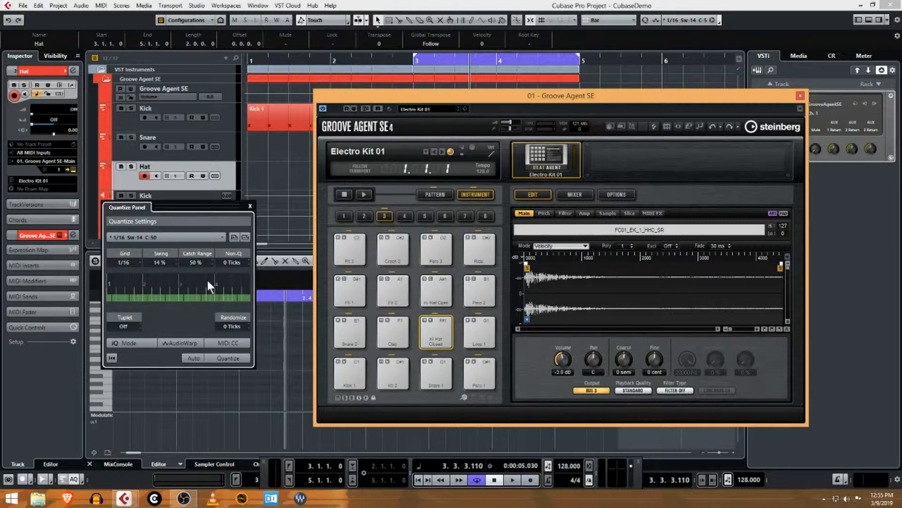
- Switch on Auto quantize and drag the catch range down to 33%
click(226, 358)
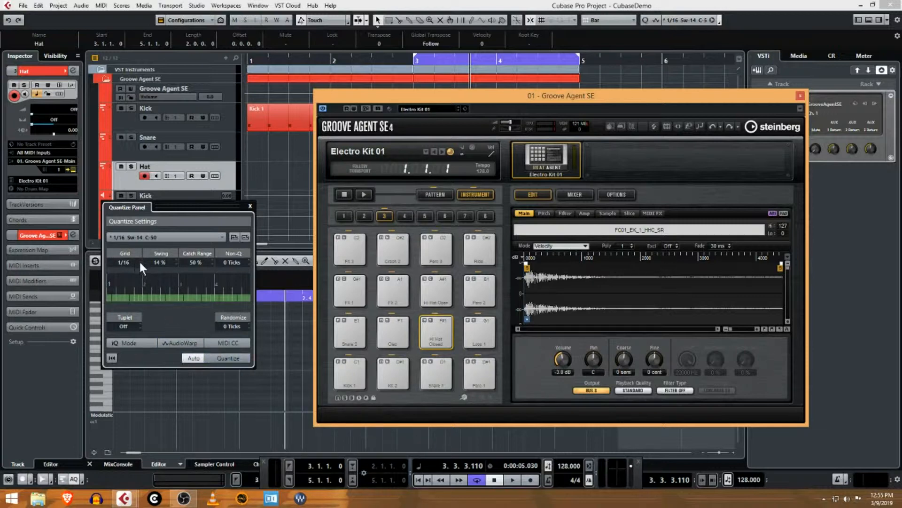
mouse_move(164, 266)
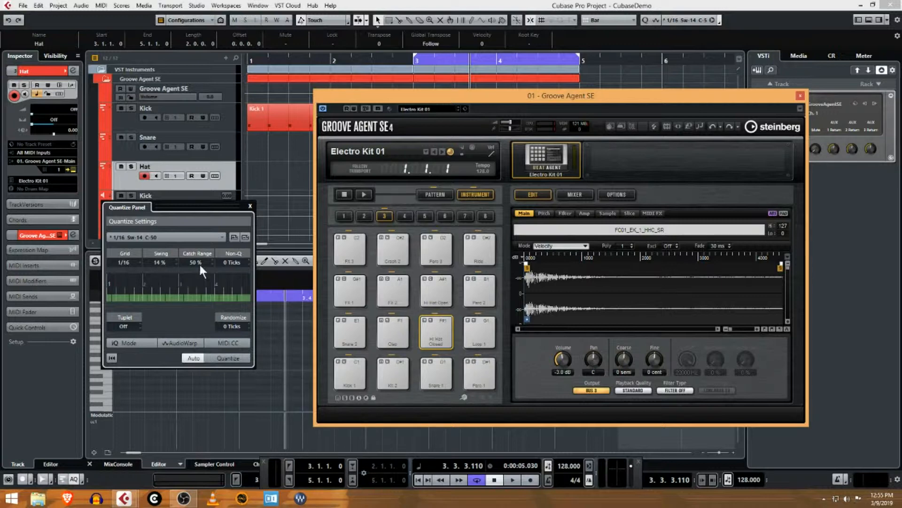
mouse_move(198, 268)
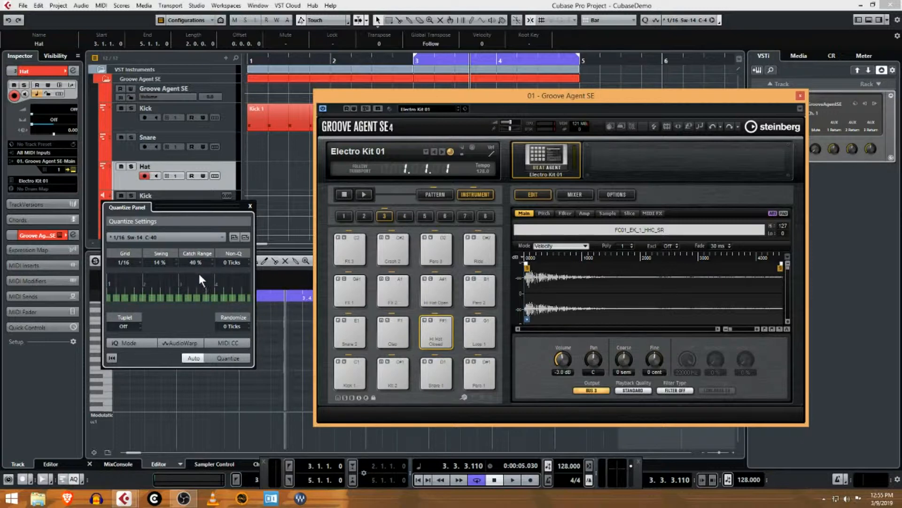
mouse_move(190, 271)
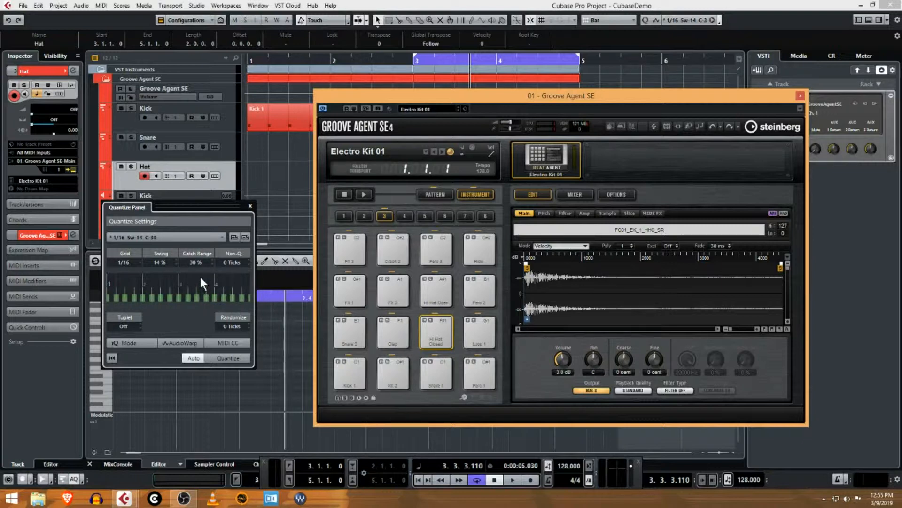
drag(197, 267, 197, 262)
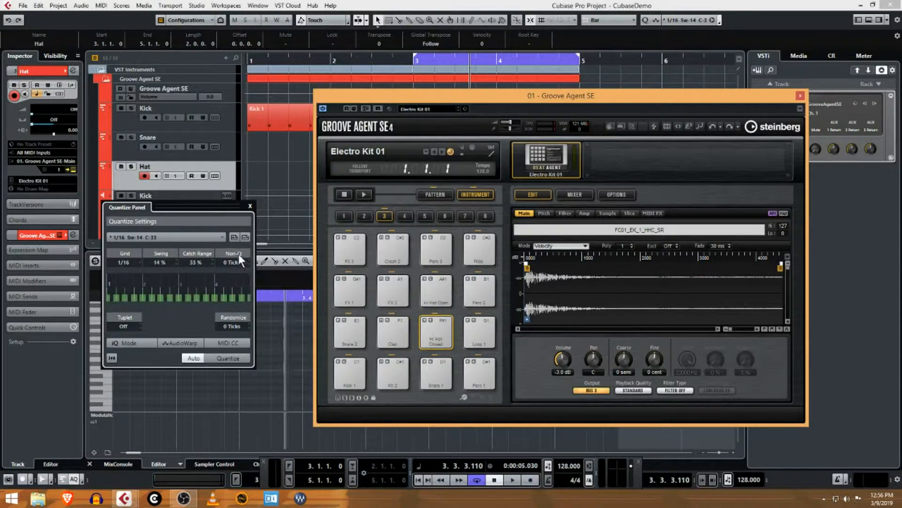
mouse_move(238, 264)
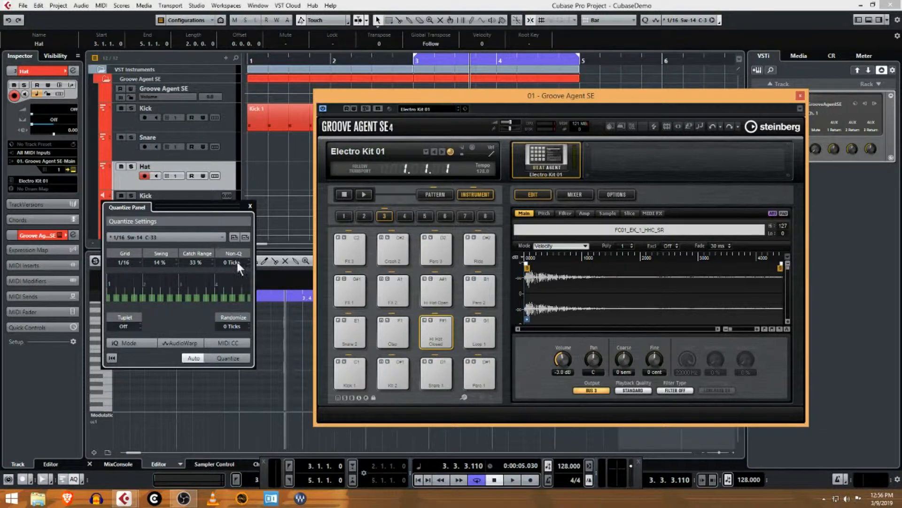
- Try Non-Q at 10 ticks, reset it to 0, and settle swing at 16%
drag(233, 262, 233, 256)
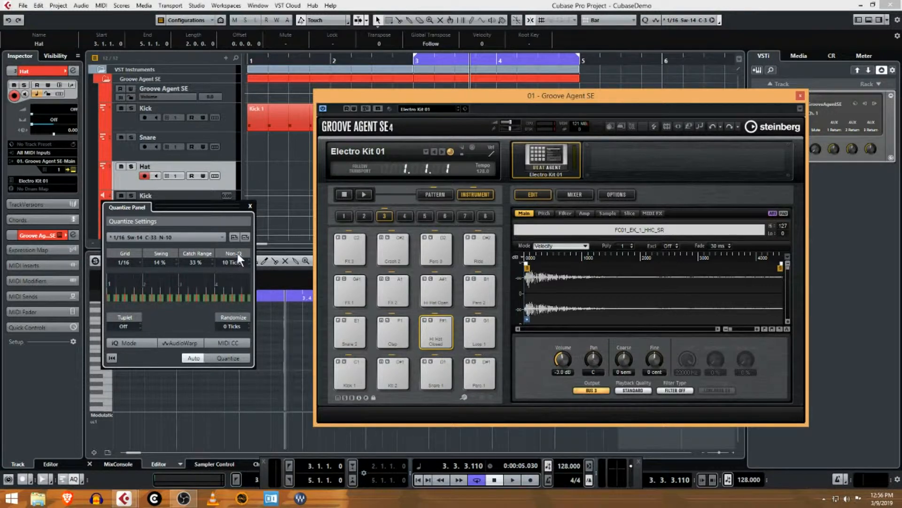
mouse_move(239, 268)
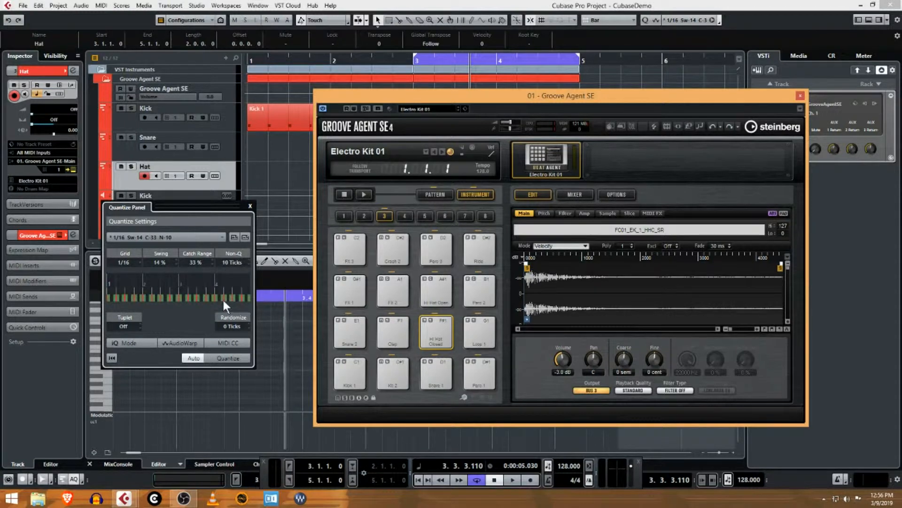
mouse_move(236, 273)
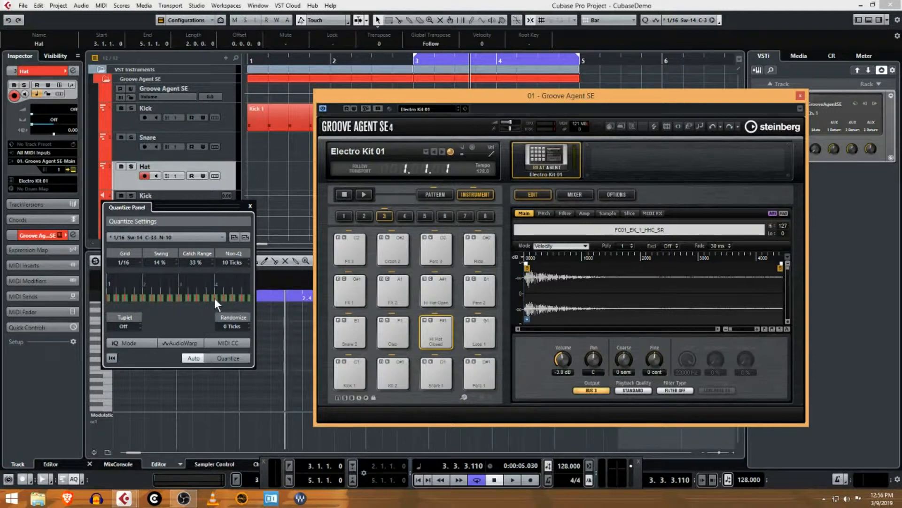
mouse_move(198, 305)
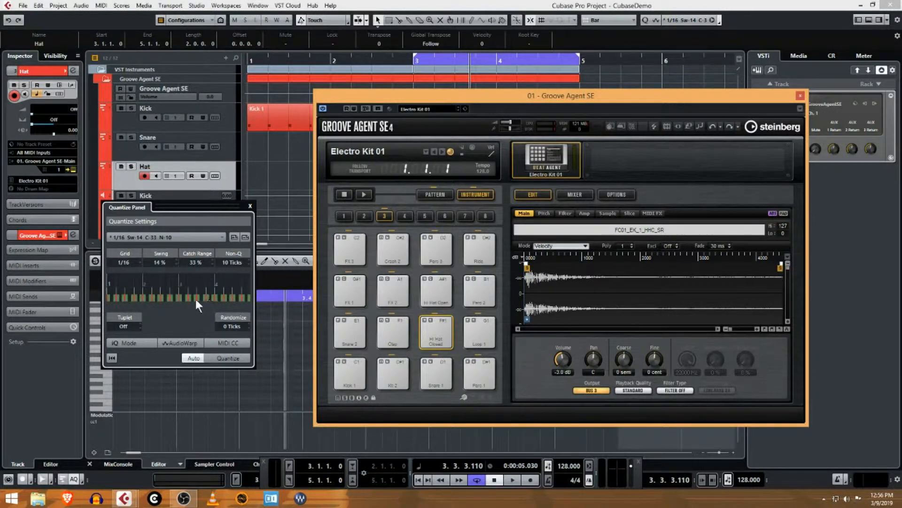
mouse_move(233, 270)
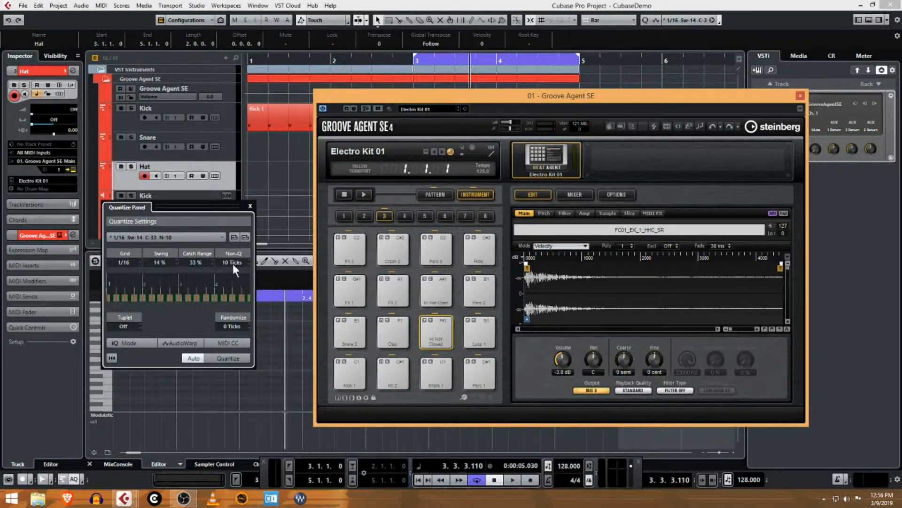
mouse_move(236, 268)
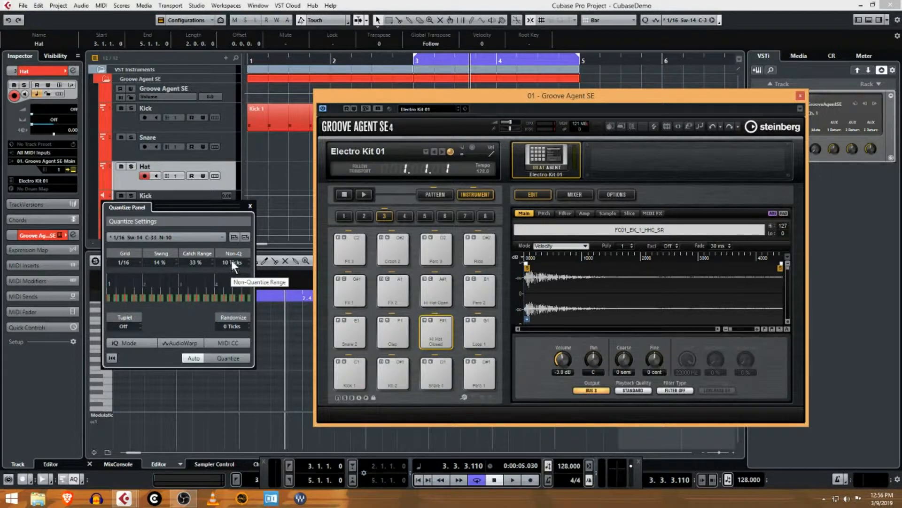
drag(233, 263, 233, 277)
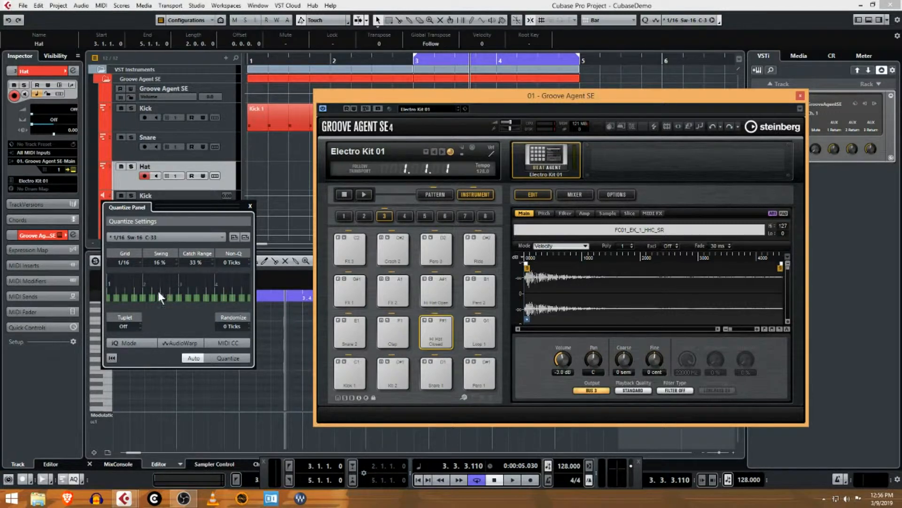
mouse_move(209, 247)
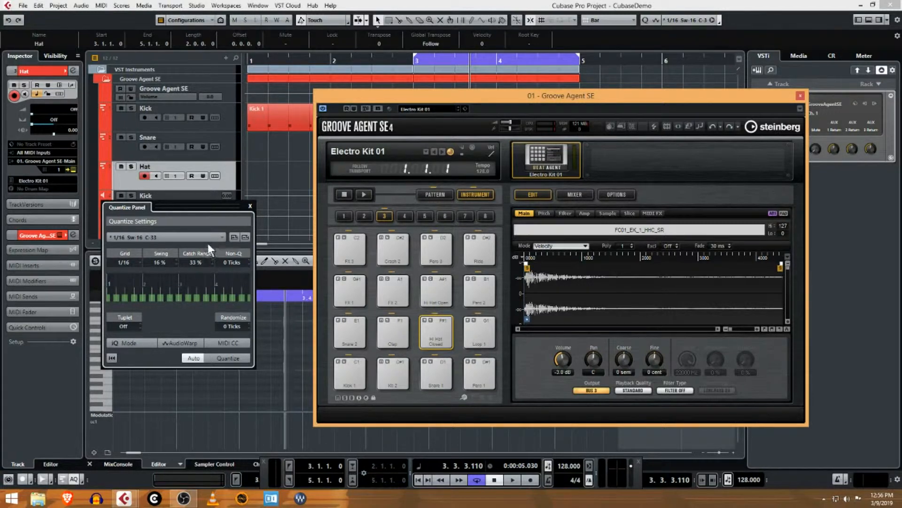
drag(160, 262, 164, 282)
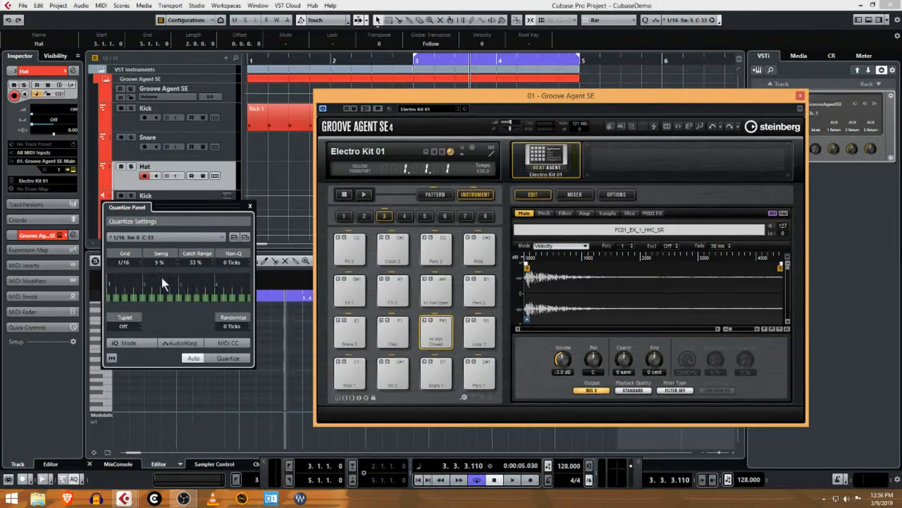
drag(161, 262, 161, 274)
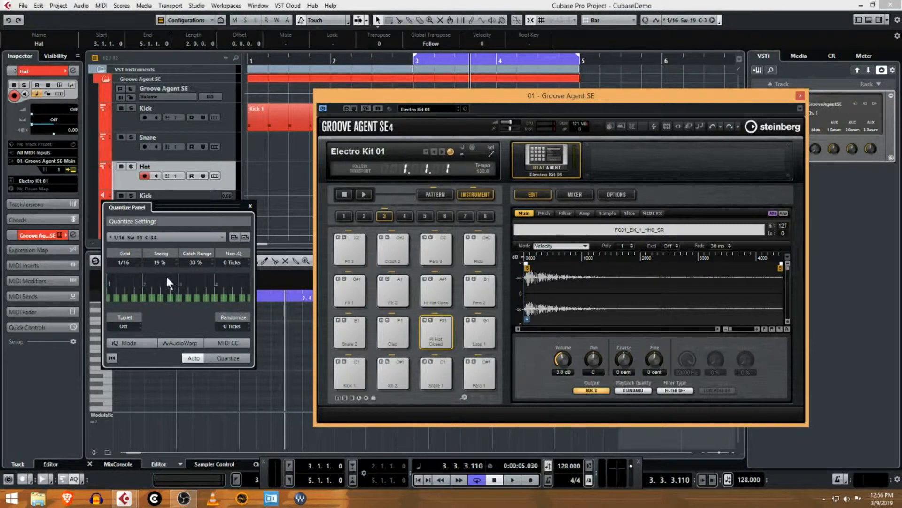
drag(160, 262, 161, 274)
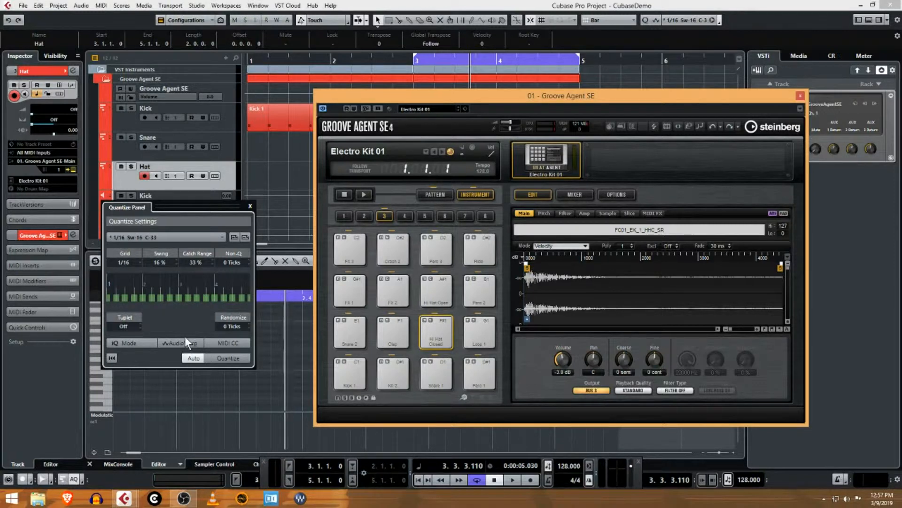
mouse_move(253, 273)
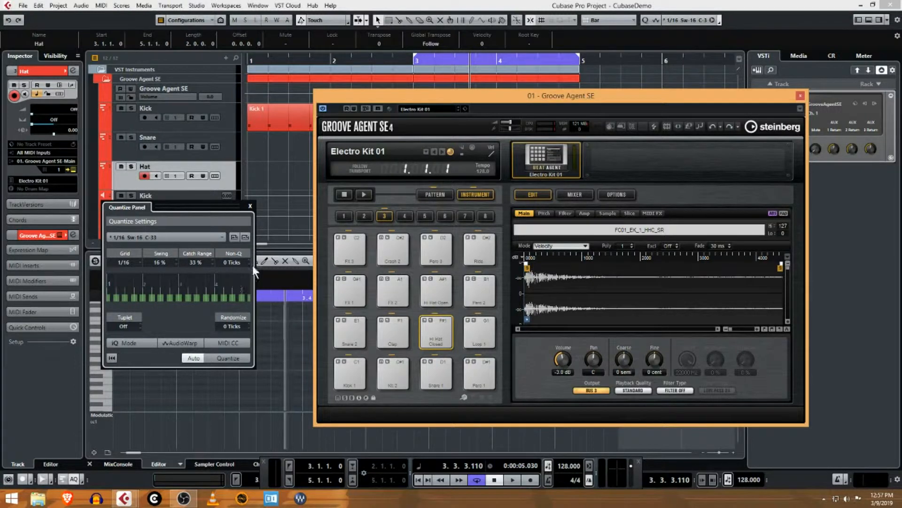
mouse_move(465, 190)
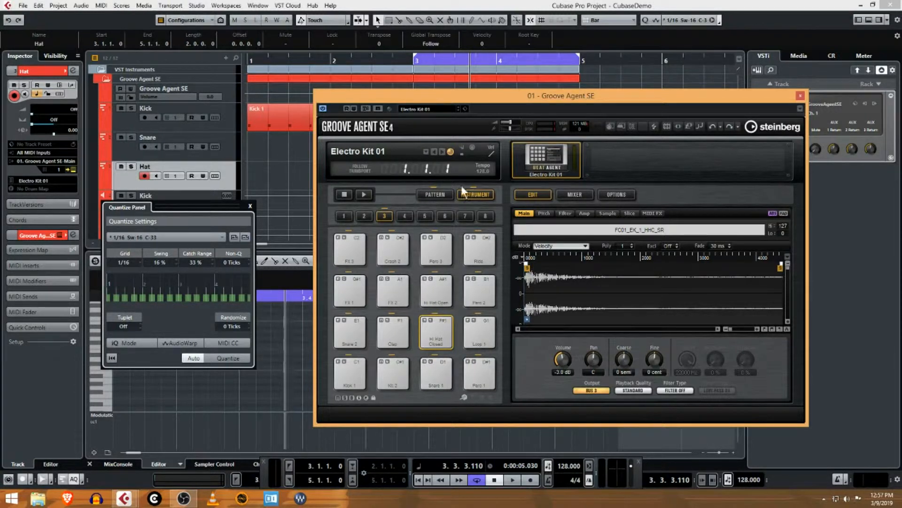
- Move Groove Agent SE aside, go to the left locator, and record from bar 3
drag(559, 96, 622, 119)
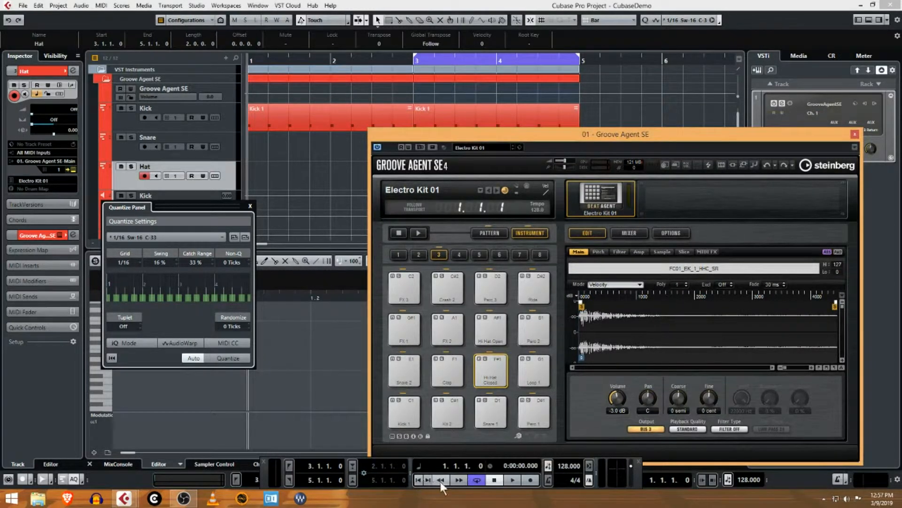
mouse_move(300, 495)
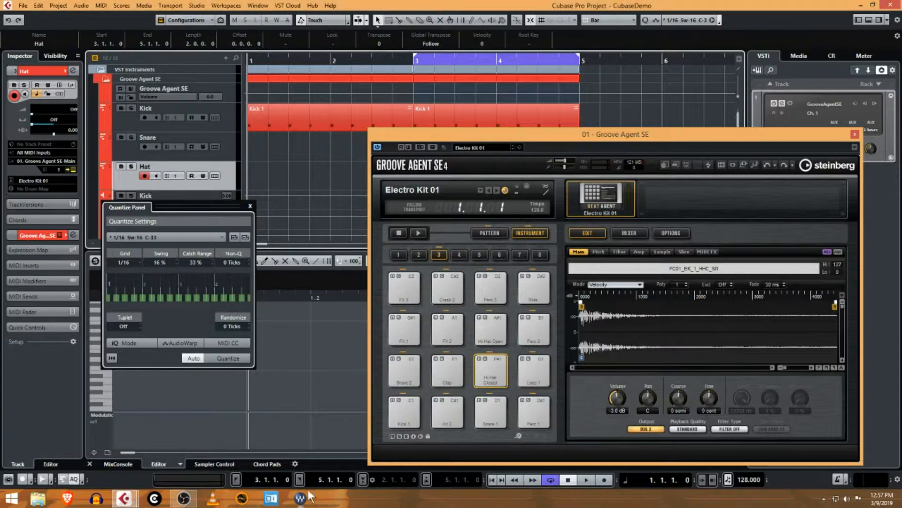
click(118, 479)
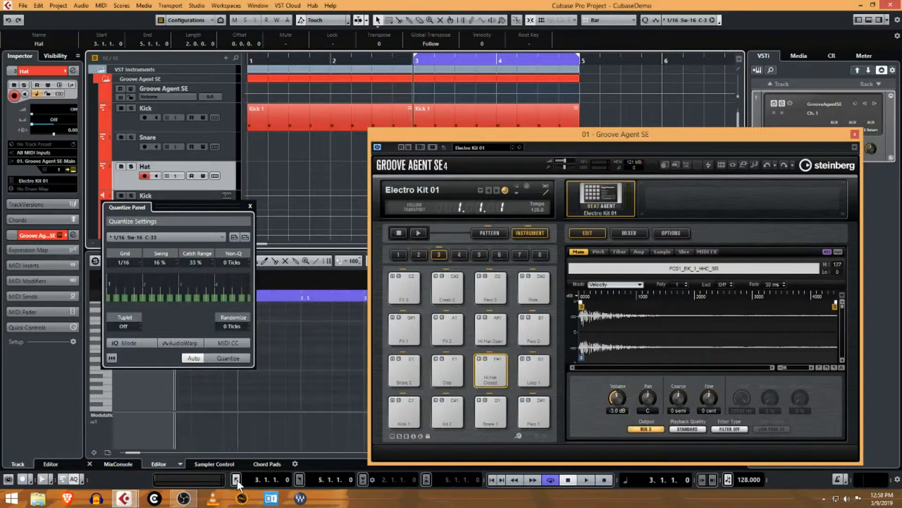
mouse_move(855, 495)
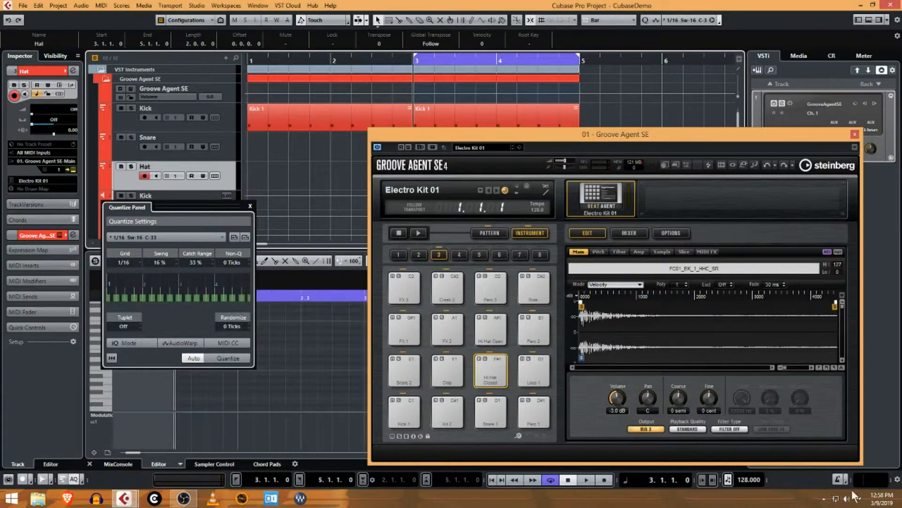
click(604, 479)
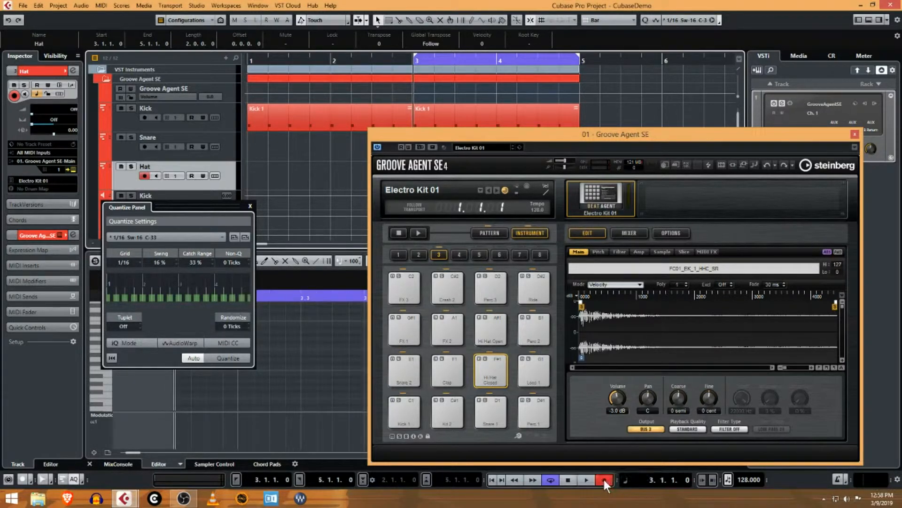
click(586, 479)
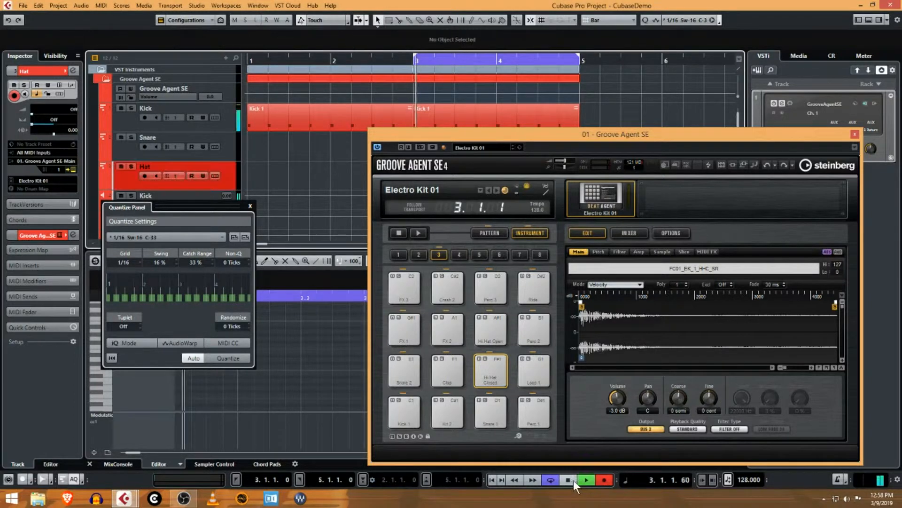
- Stop recording, set a two-bar count-in, and uncheck Use MIDI Click in Metronome Setup
click(567, 480)
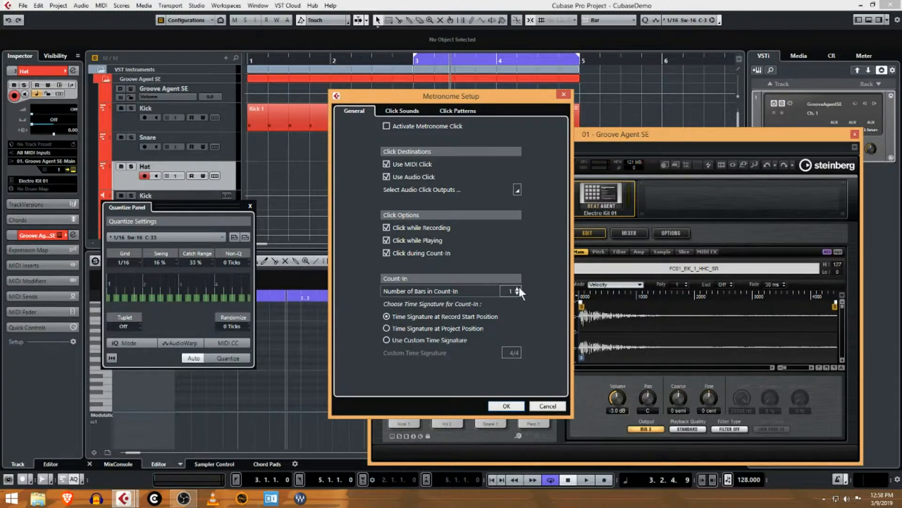
click(517, 288)
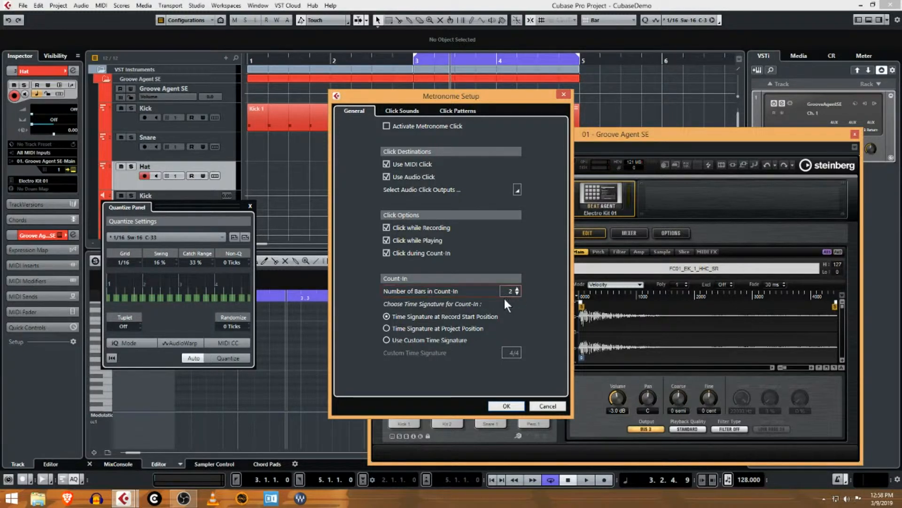
mouse_move(499, 306)
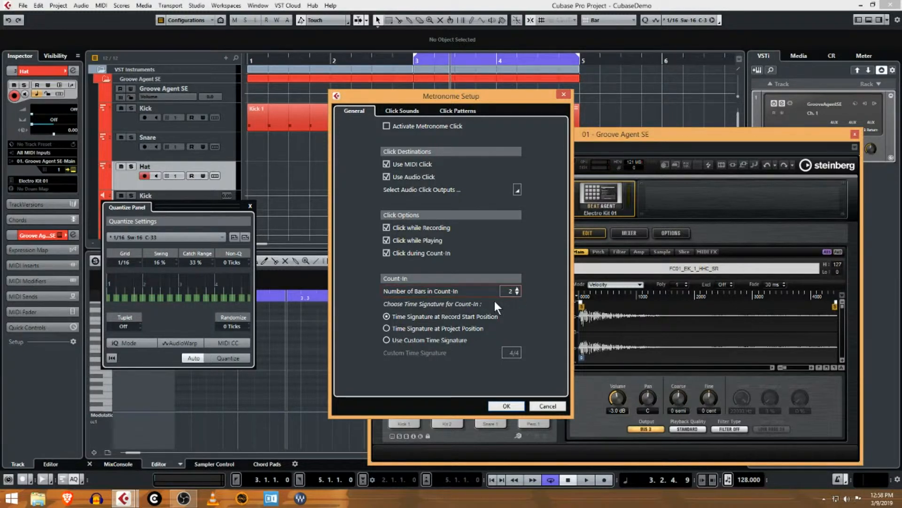
mouse_move(515, 306)
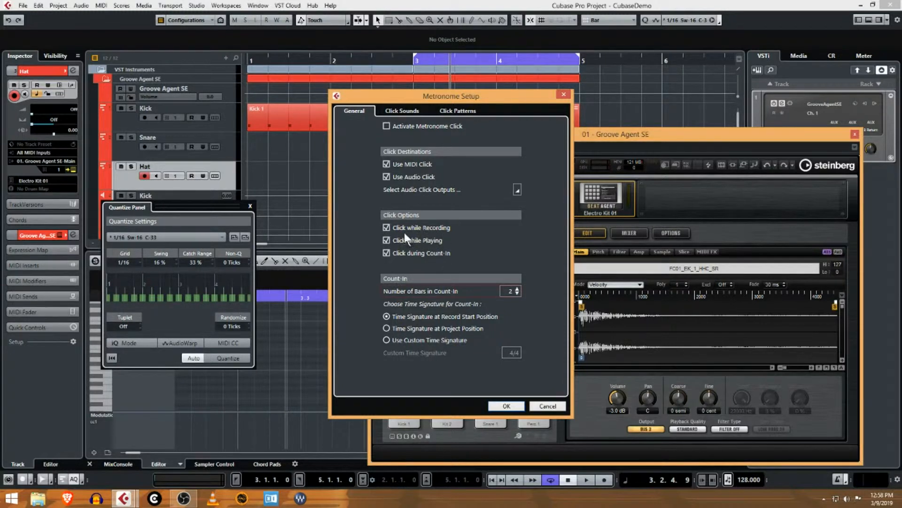
mouse_move(429, 235)
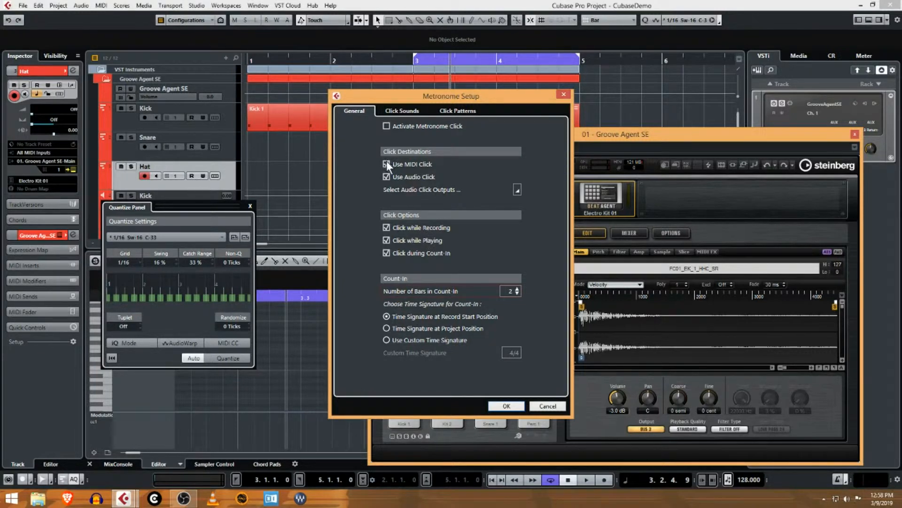
click(386, 164)
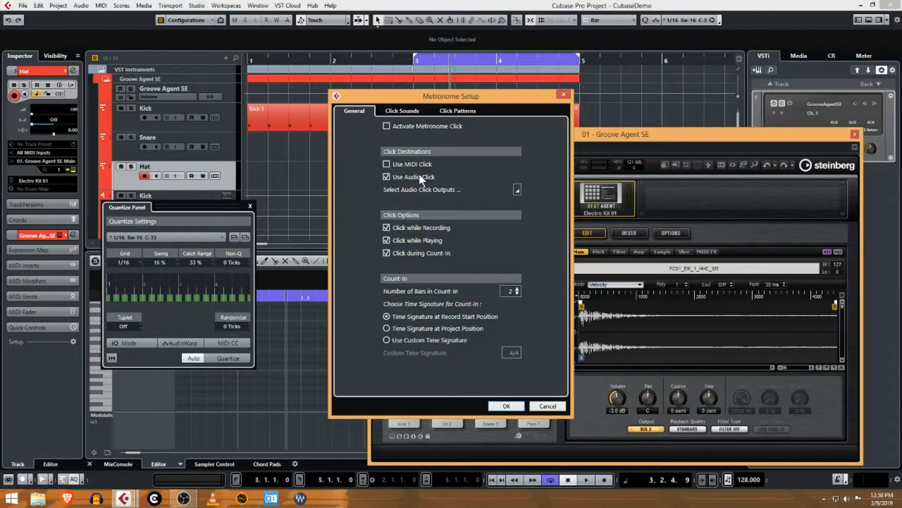
click(402, 110)
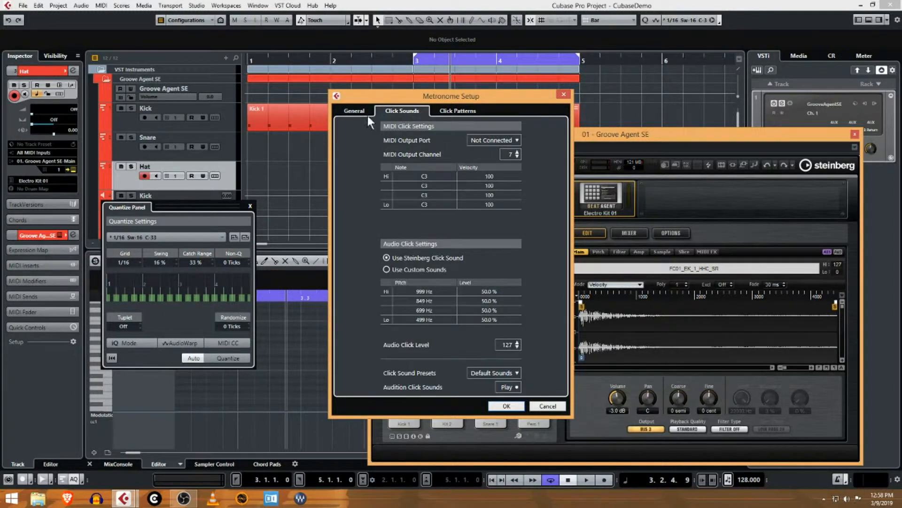
click(354, 111)
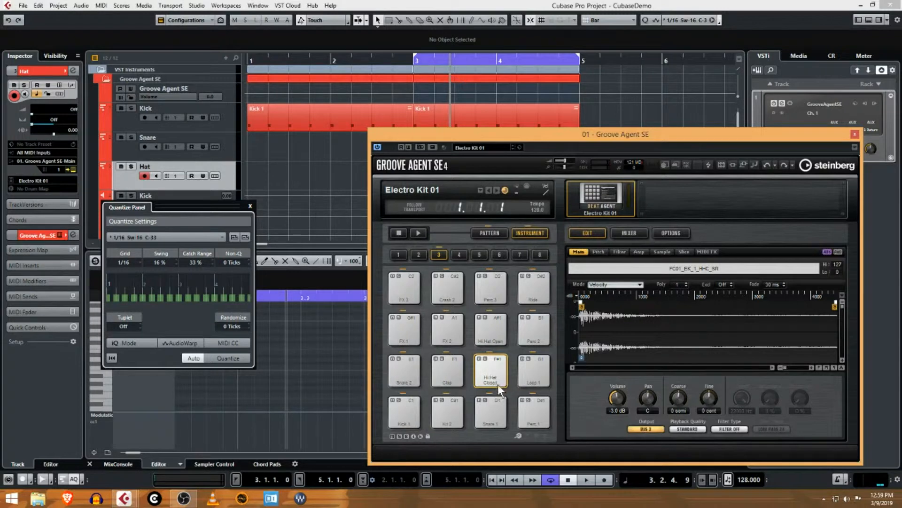
mouse_move(500, 362)
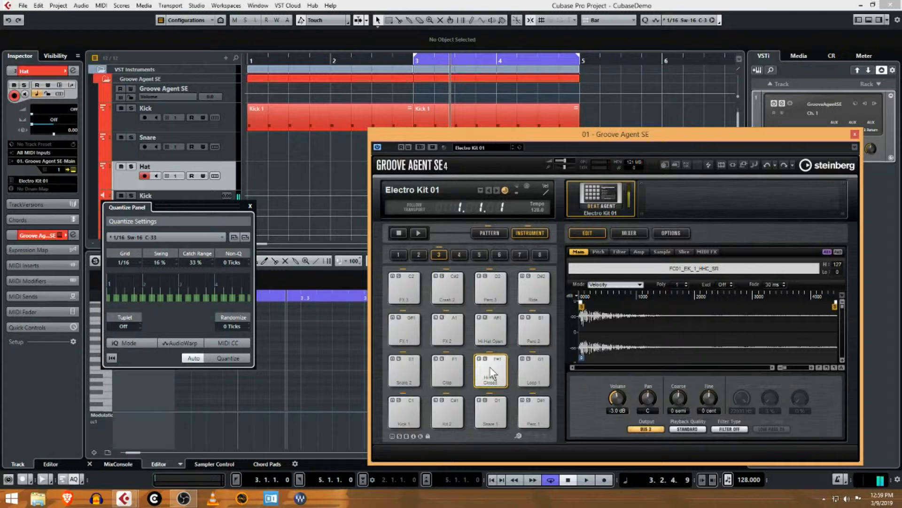
mouse_move(496, 367)
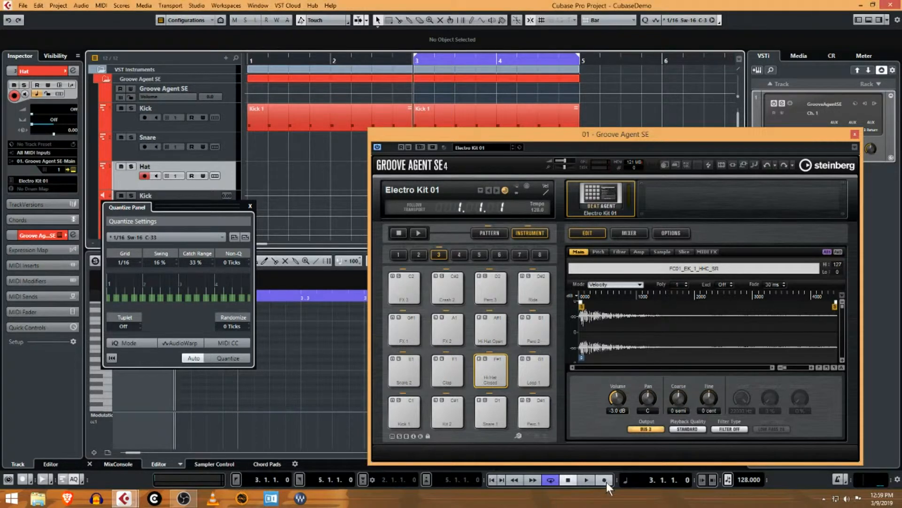
mouse_move(607, 486)
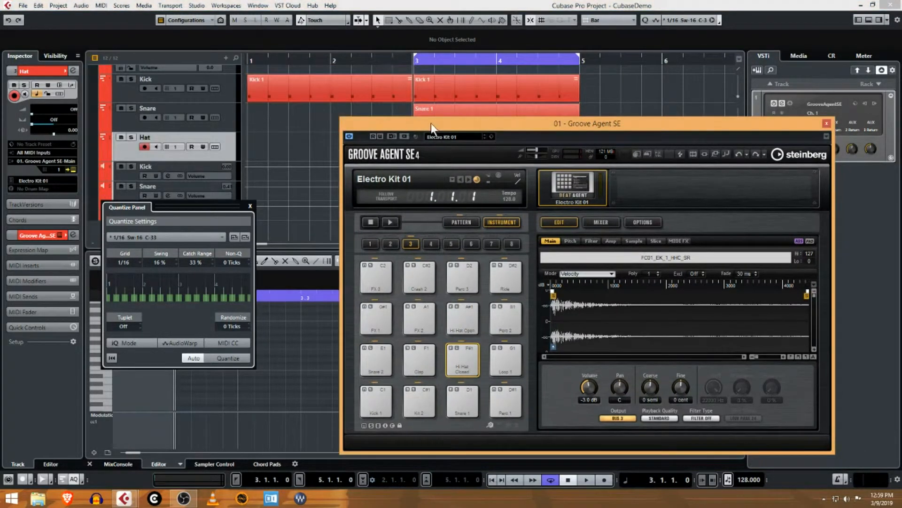
mouse_move(289, 117)
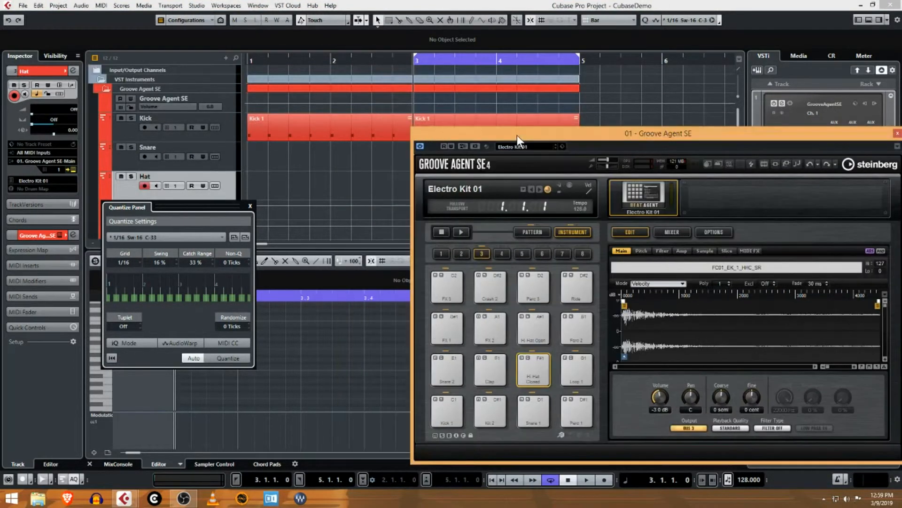
- Move the Groove Agent window aside and run a short recording pass on Hat
drag(658, 133, 840, 114)
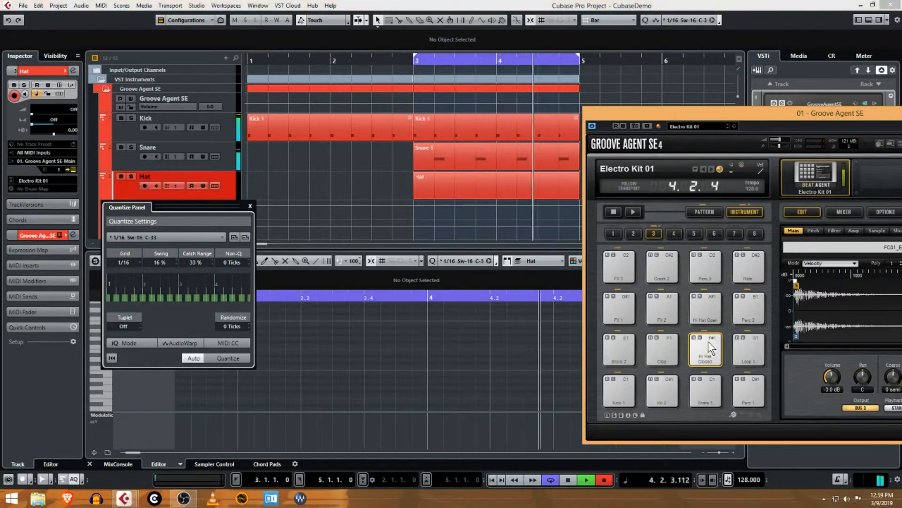
click(567, 480)
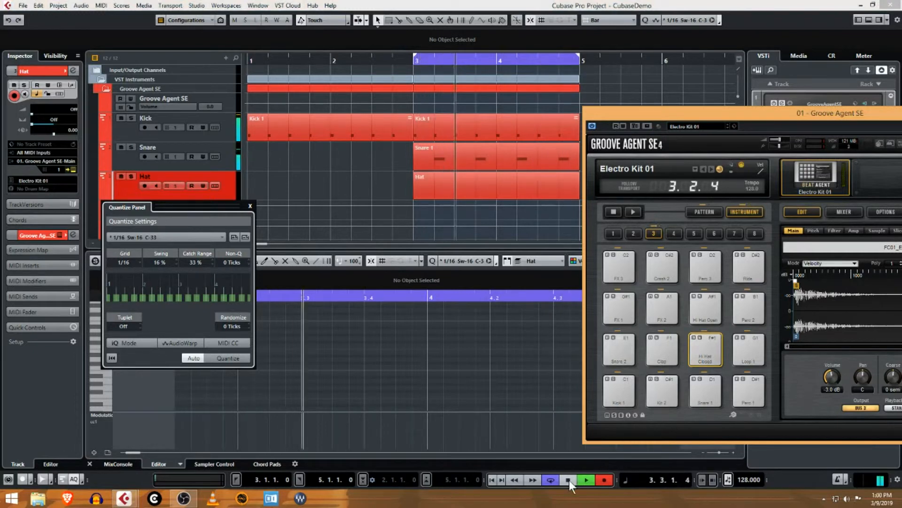
click(586, 479)
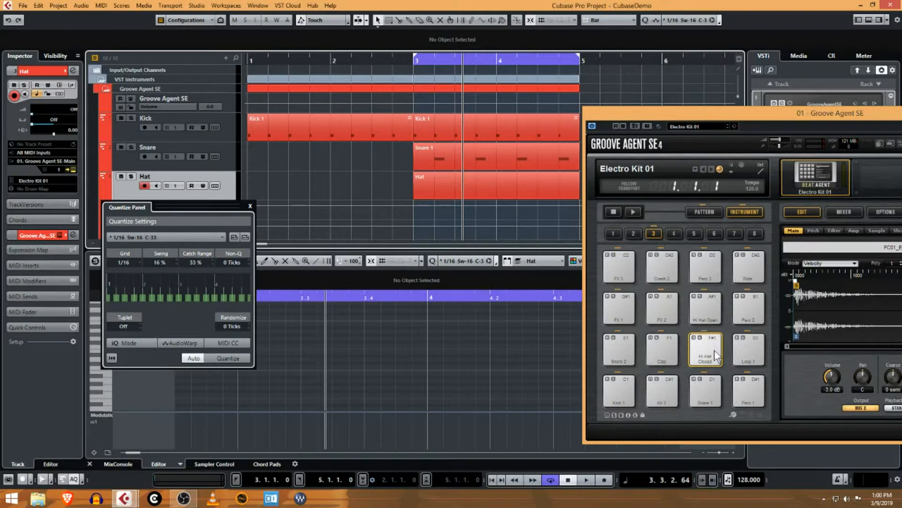
mouse_move(718, 351)
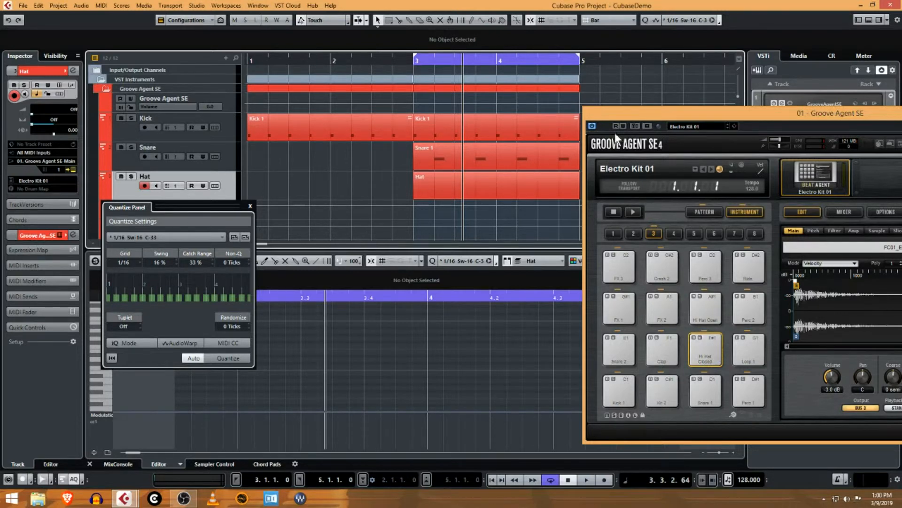
mouse_move(620, 126)
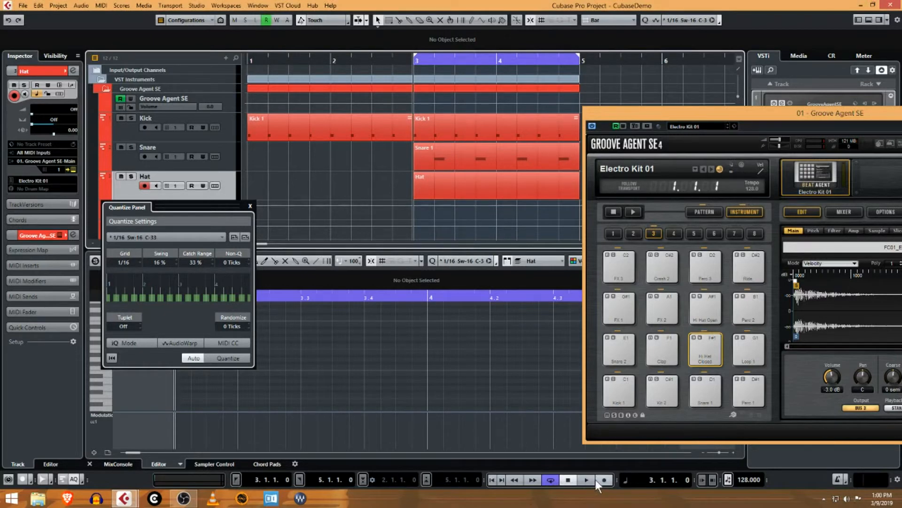
- Record again with count-in, tapping the closed hi-hat pad, then stop
click(603, 480)
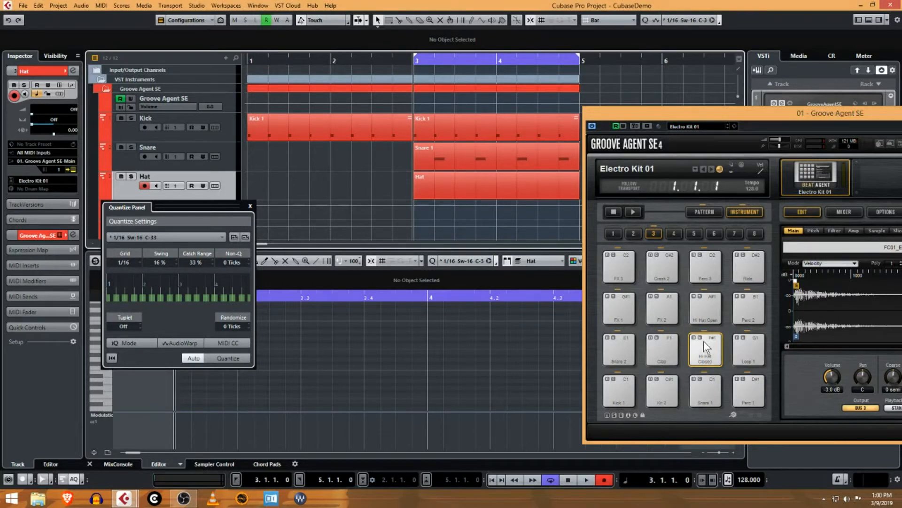
click(586, 479)
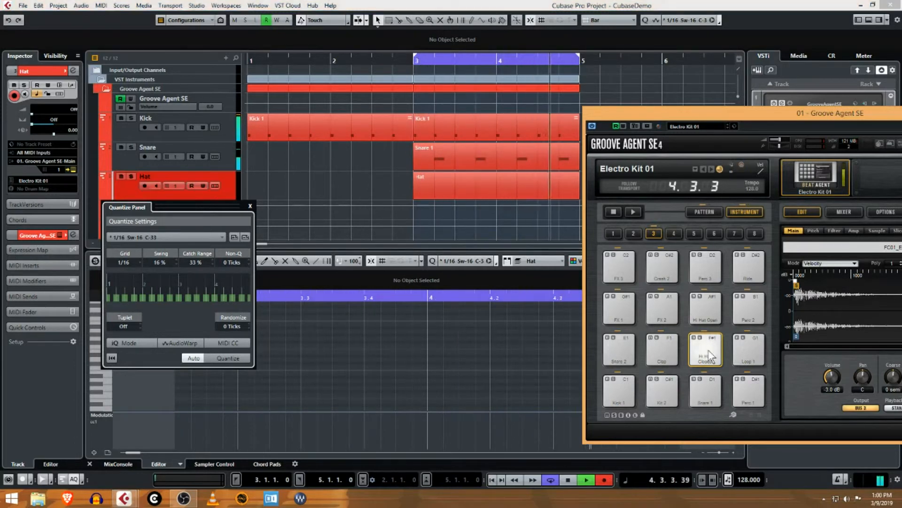
click(567, 480)
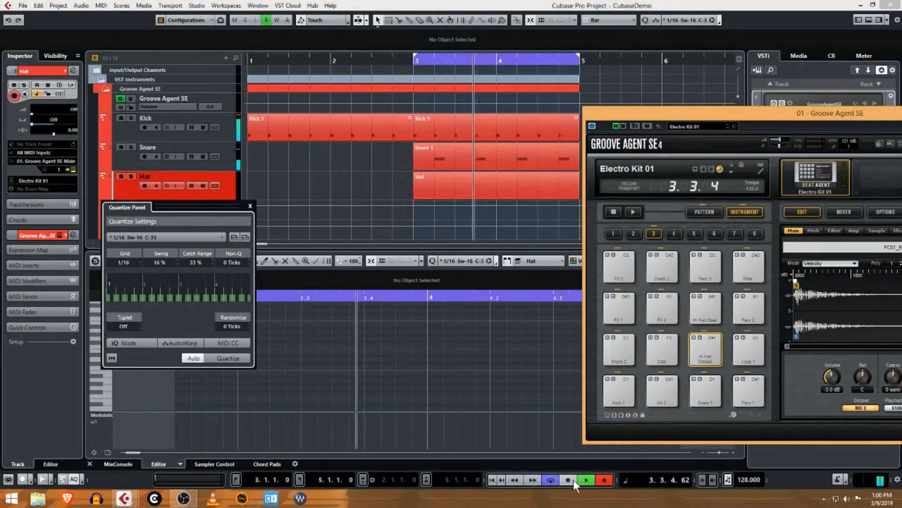
click(586, 480)
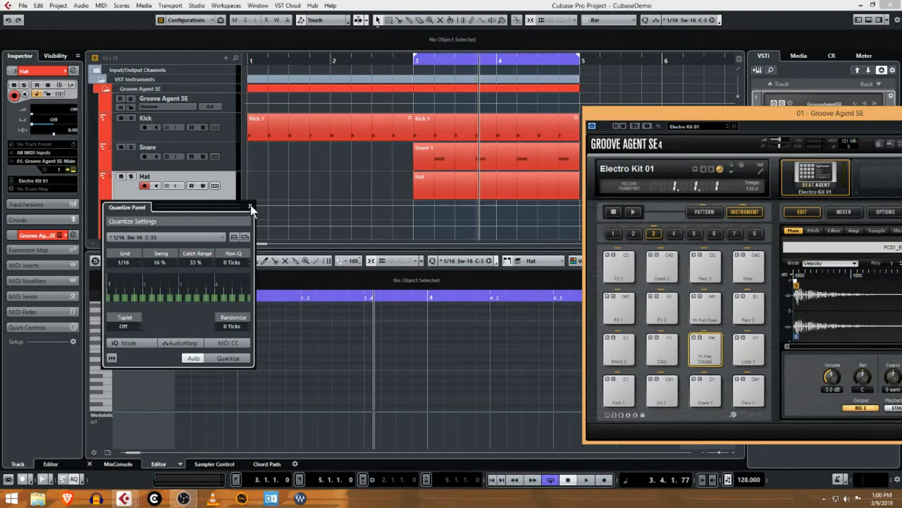
- Close the Quantize Panel, glance at the Project menu, and jump the playhead to bar 3
click(250, 208)
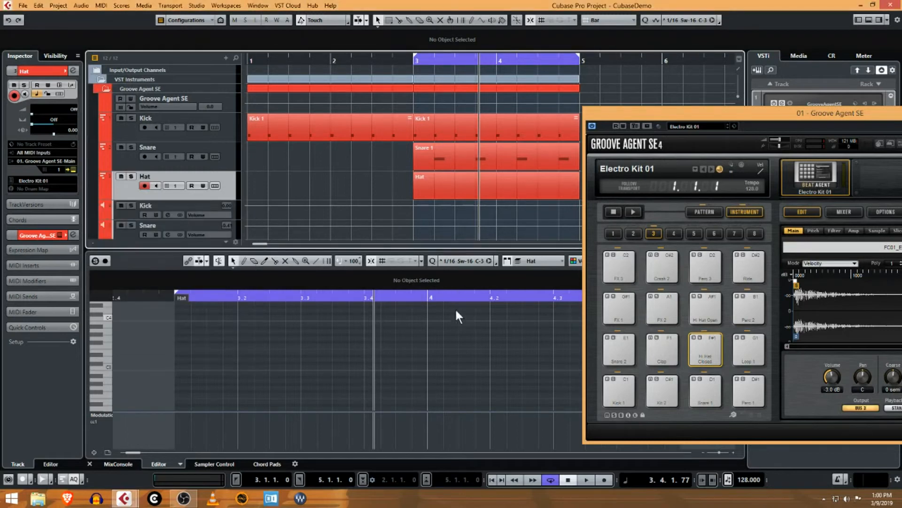
mouse_move(83, 28)
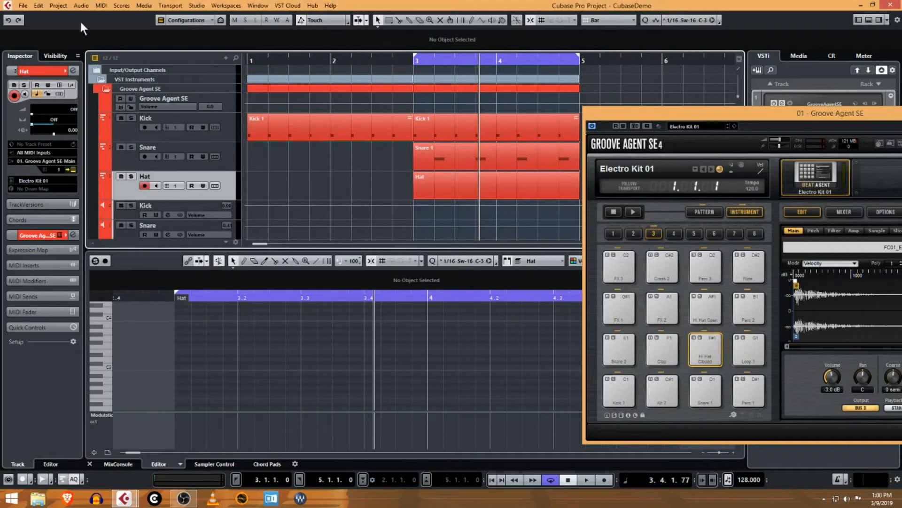
click(59, 5)
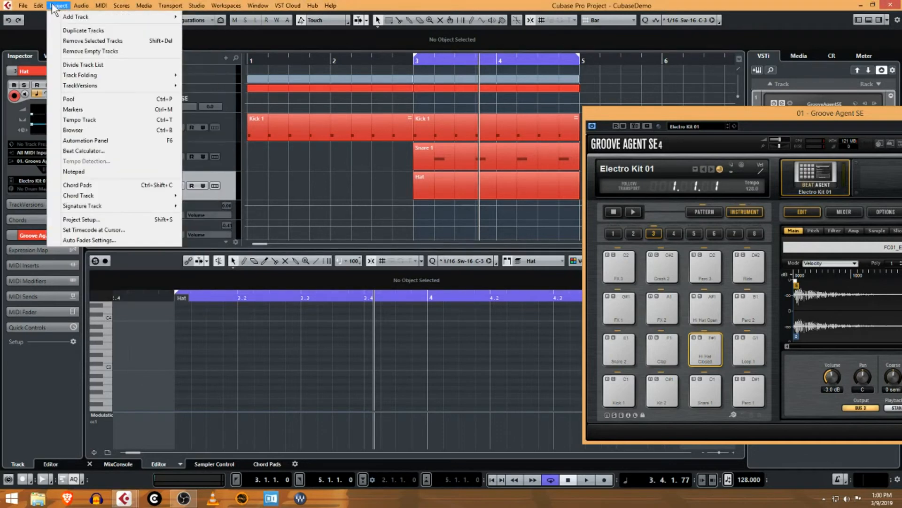
click(38, 5)
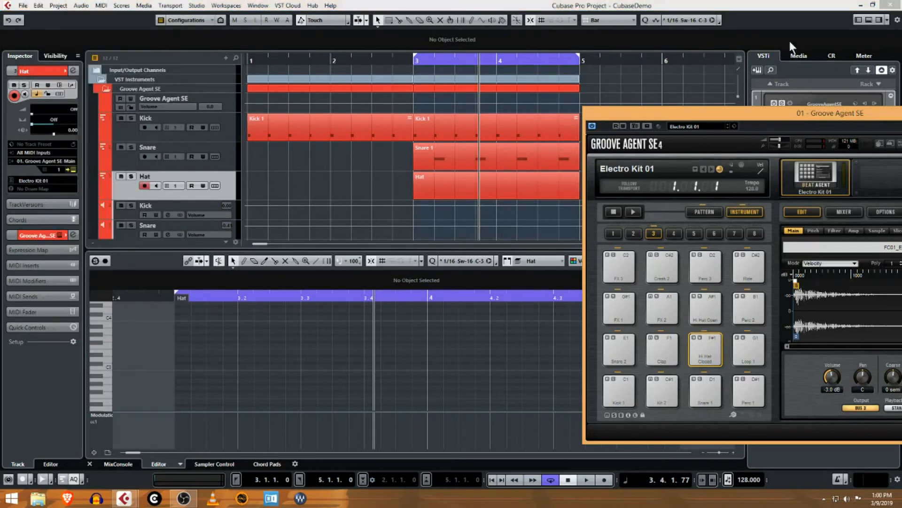
click(714, 20)
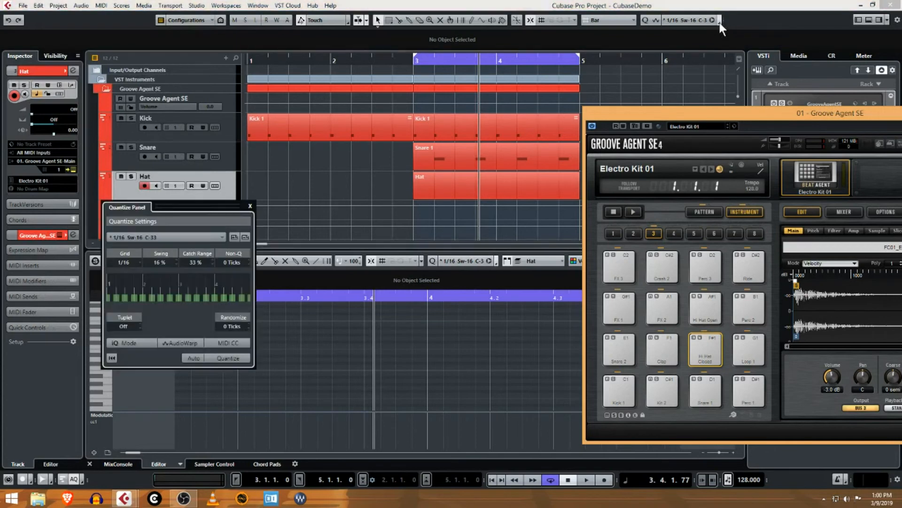
click(249, 206)
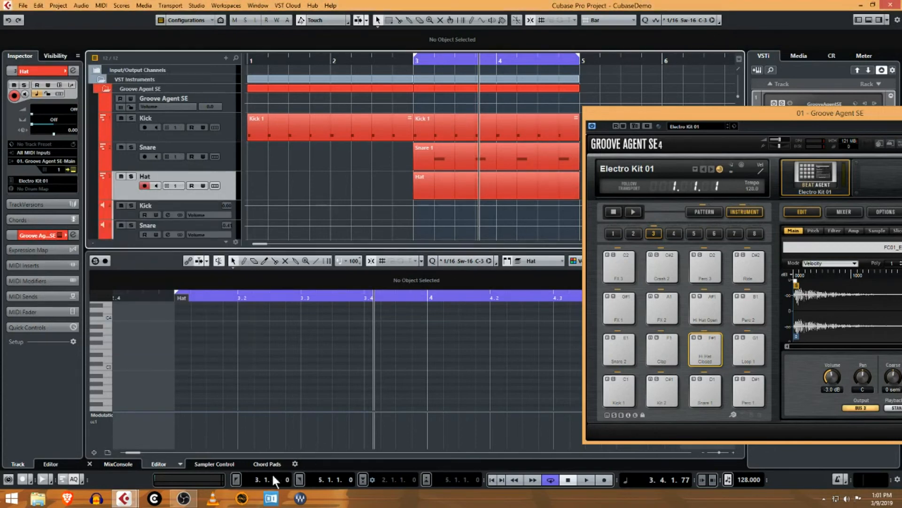
mouse_move(236, 484)
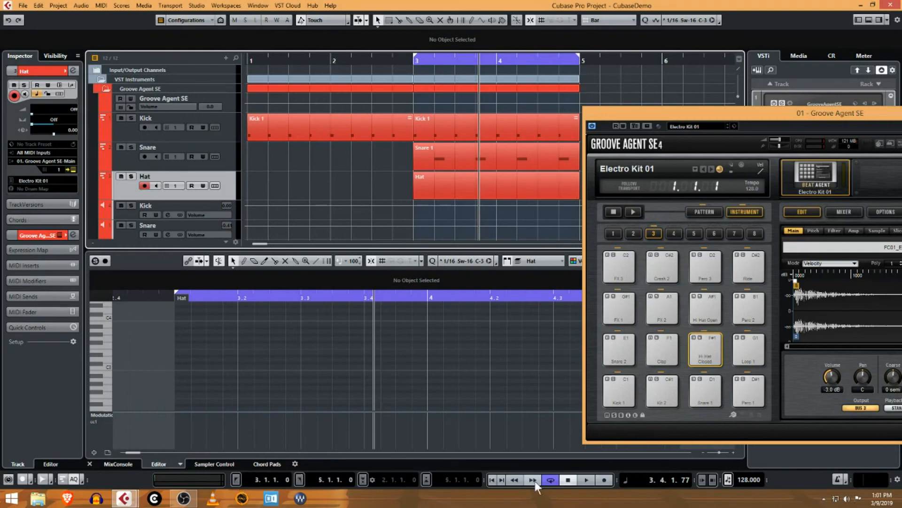
click(567, 479)
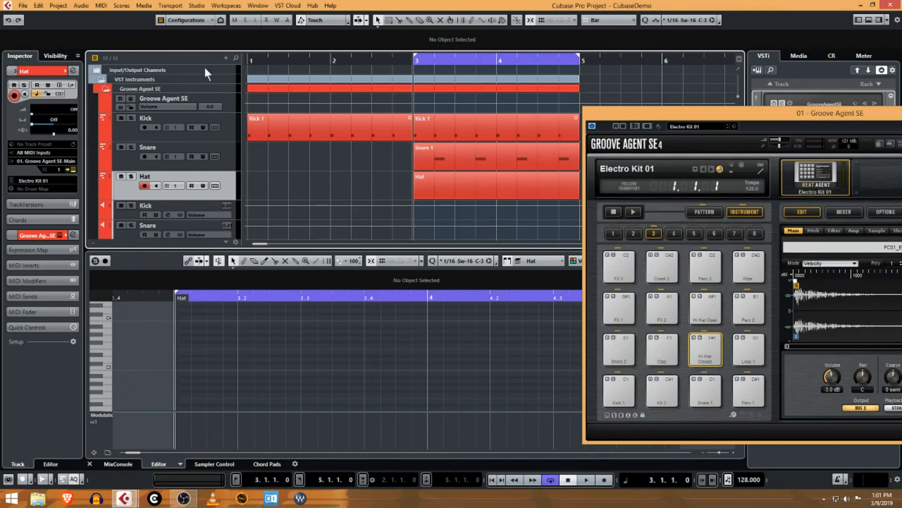
mouse_move(131, 6)
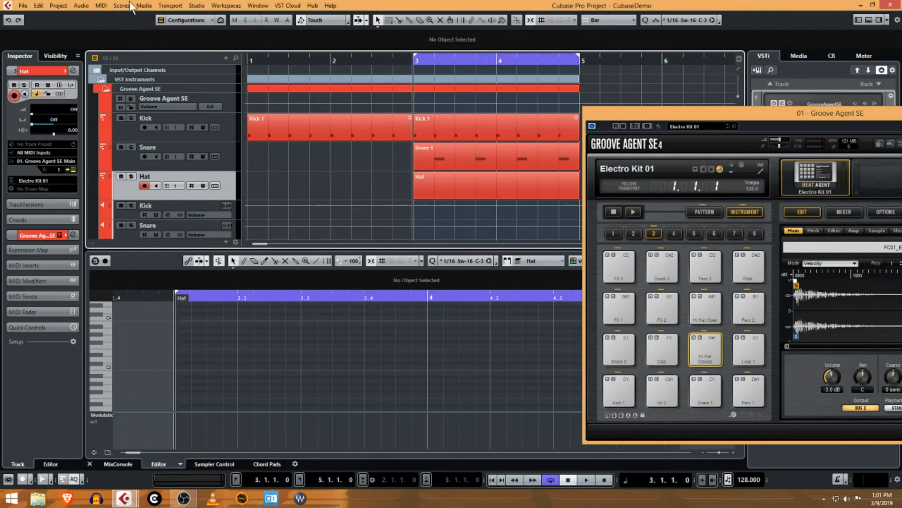
mouse_move(135, 9)
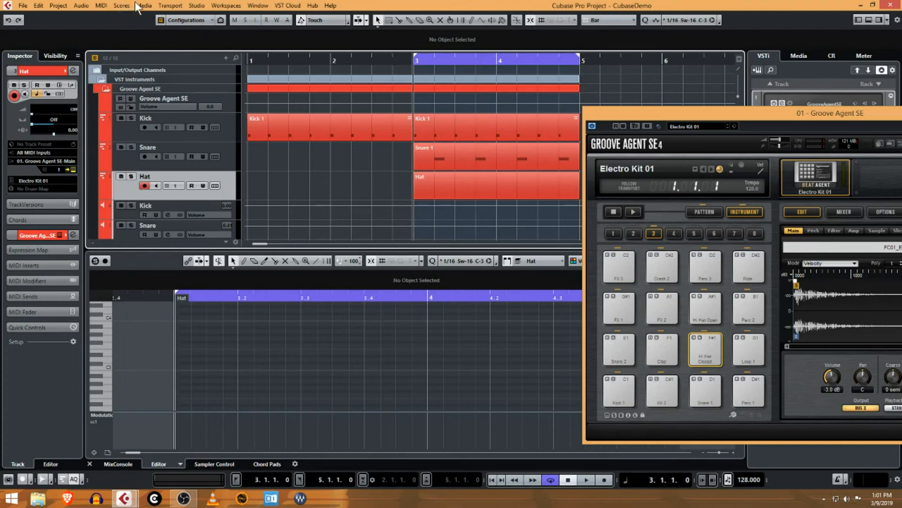
mouse_move(243, 108)
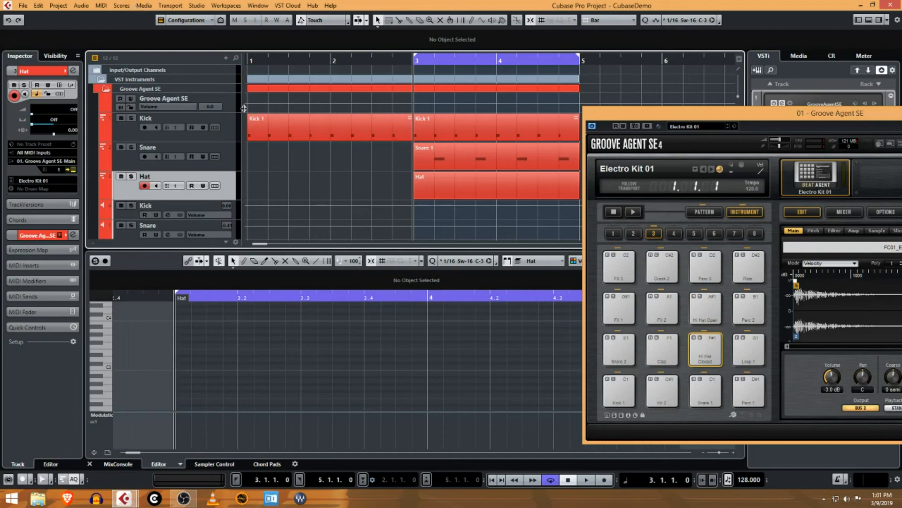